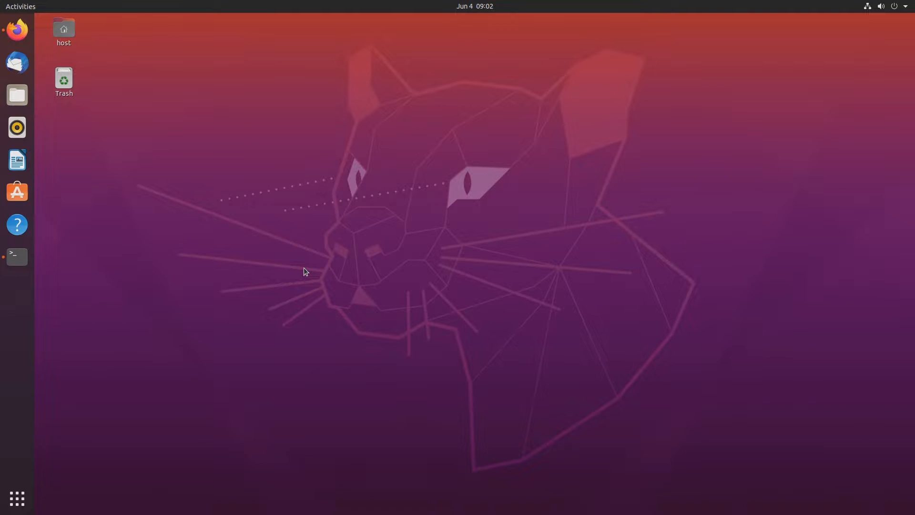
mouse_move(16, 256)
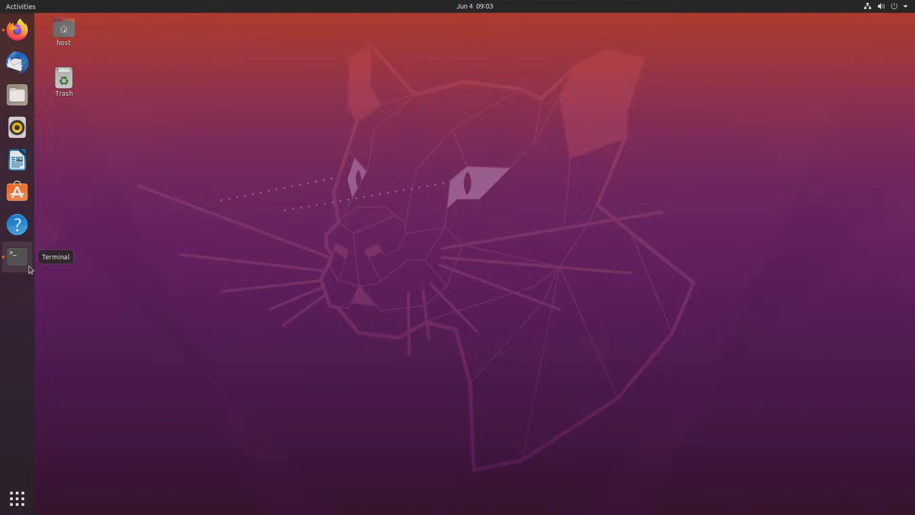
- Run ./iommu_viewer.sh from IOMMU-viewer-master to list IOMMU groups and their device drivers
left_click(17, 256)
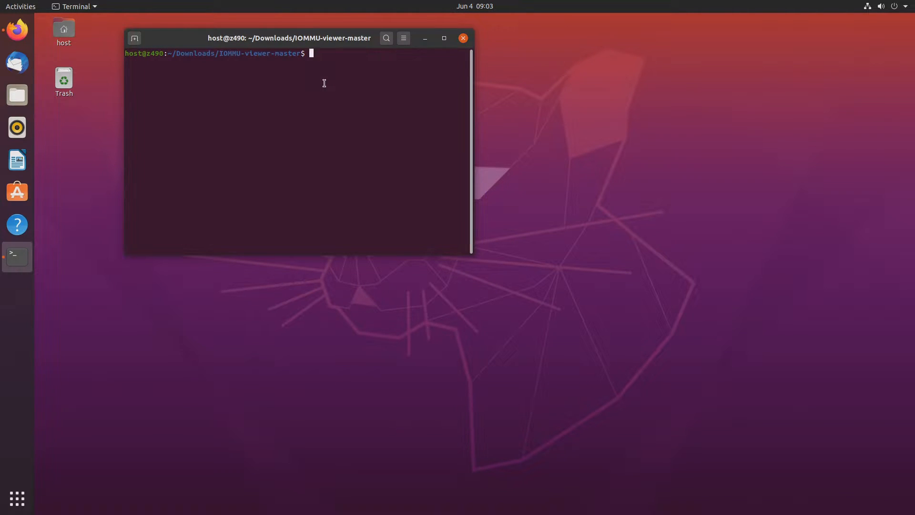
type("./iommu_viewer.sh")
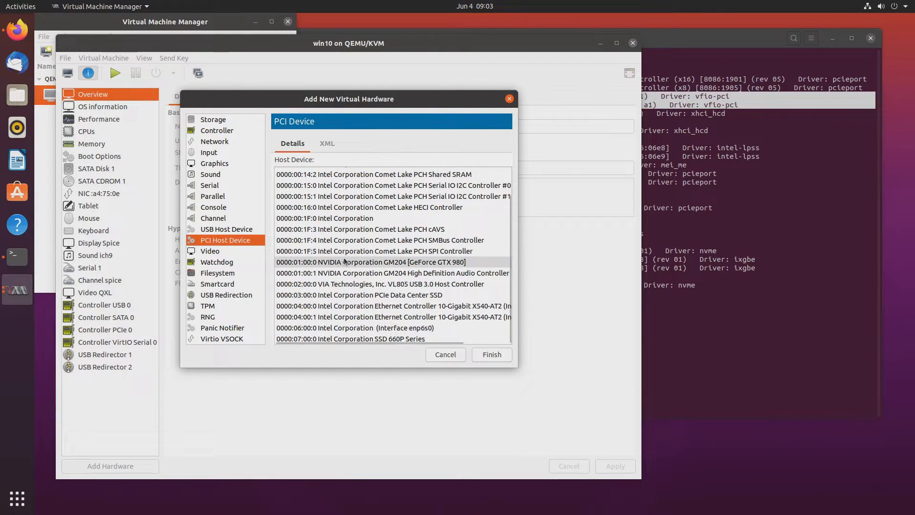
- Add the GeForce GTX 980 (0000:01:00.0) to win10, start it, and dismiss the not-viable error
left_click(491, 354)
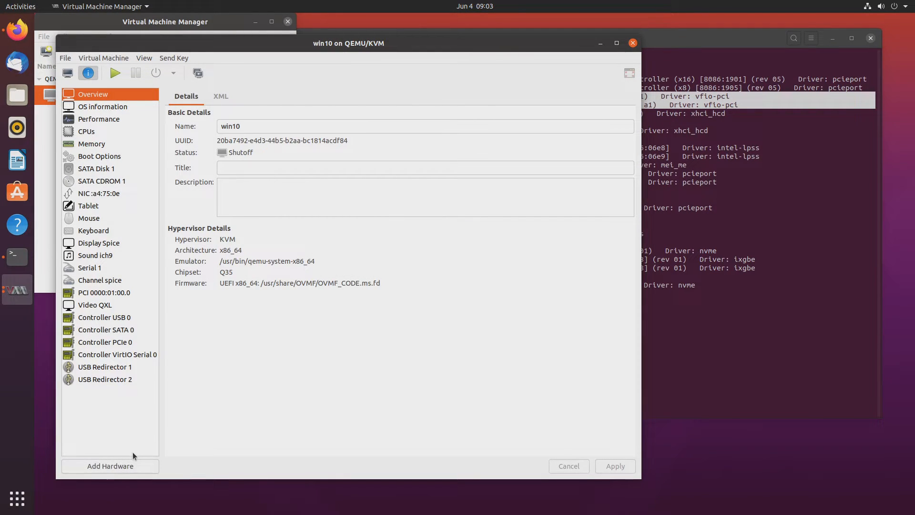
left_click(110, 466)
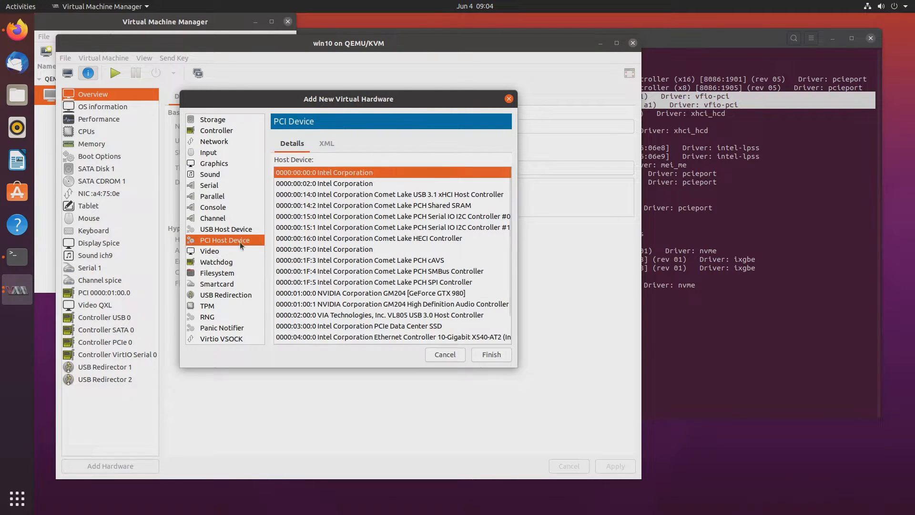
left_click(490, 354)
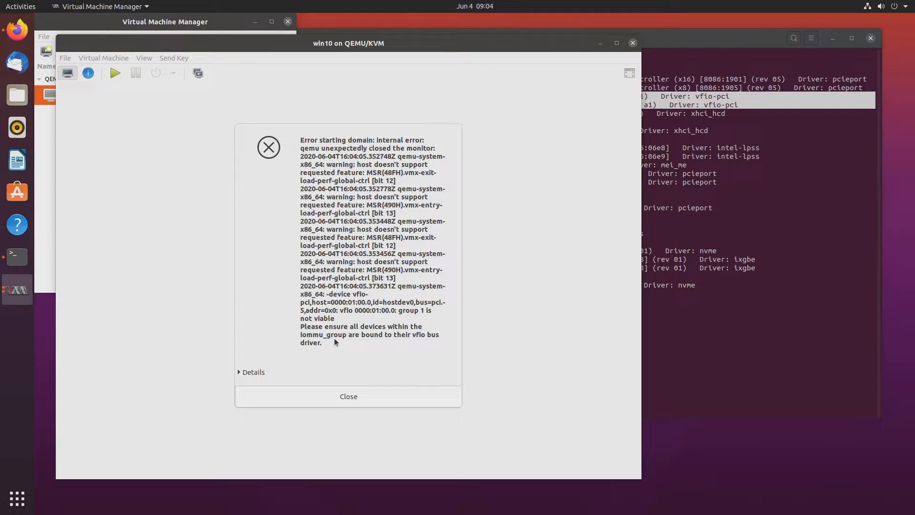
mouse_move(422, 320)
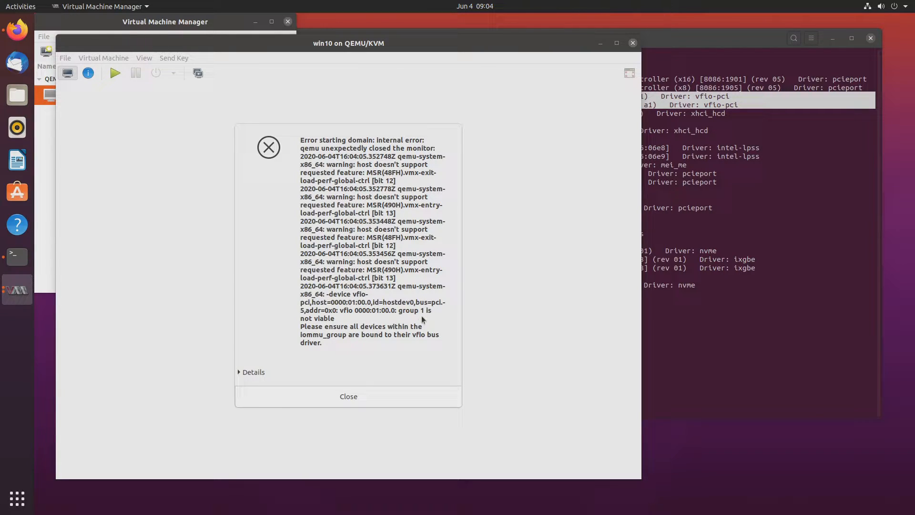
mouse_move(361, 331)
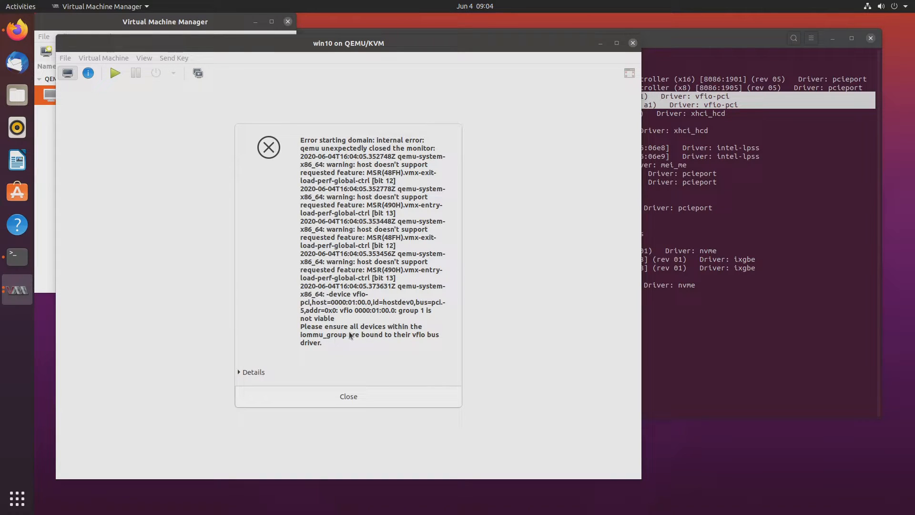
mouse_move(426, 339)
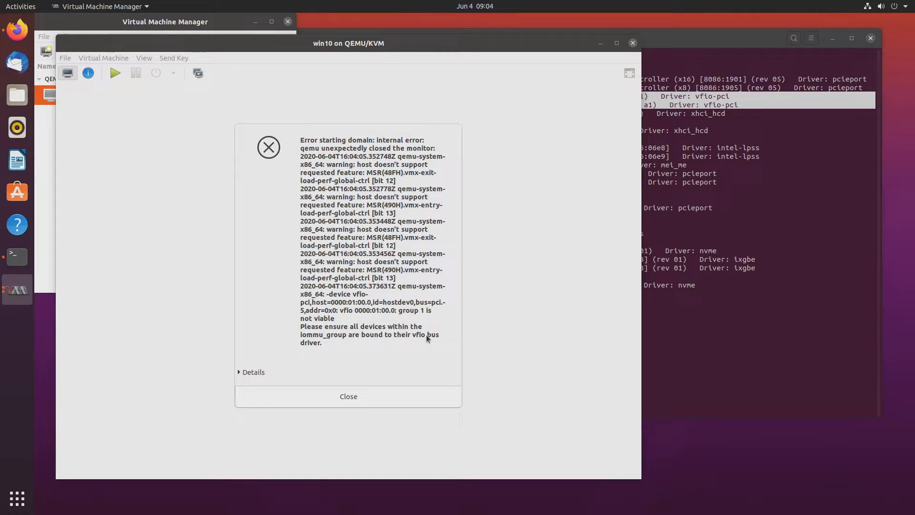
left_click(348, 396)
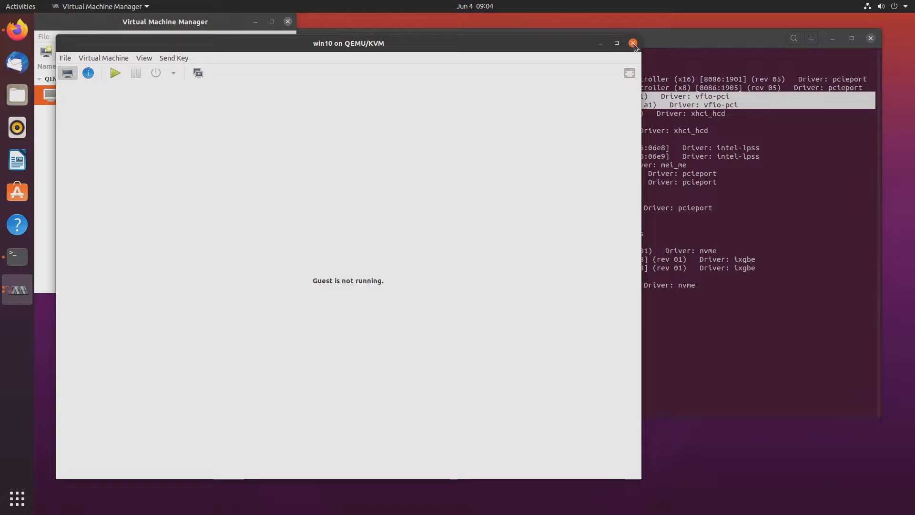
- Close the win10 VM window to review group 1's PCI bridges and VIA USB controller
left_click(634, 43)
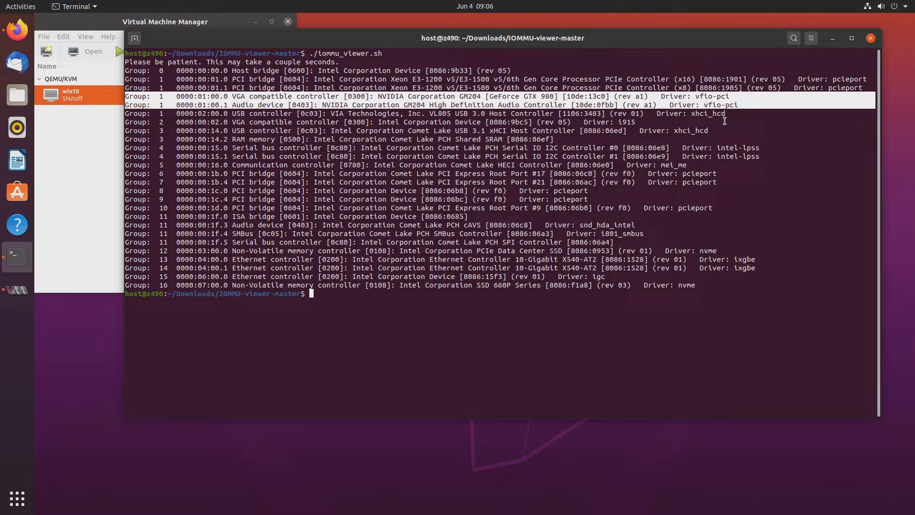
mouse_move(237, 321)
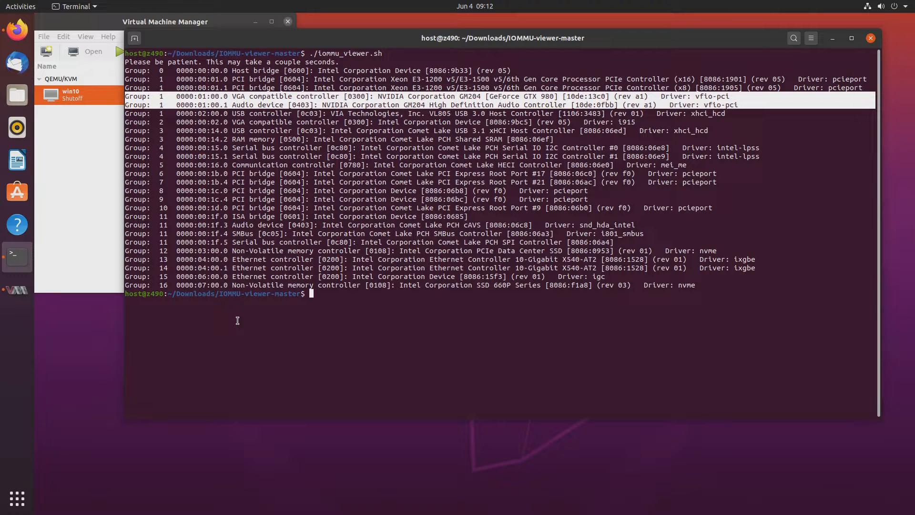
- Check the currently running kernel version with uname -r
left_click(17, 29)
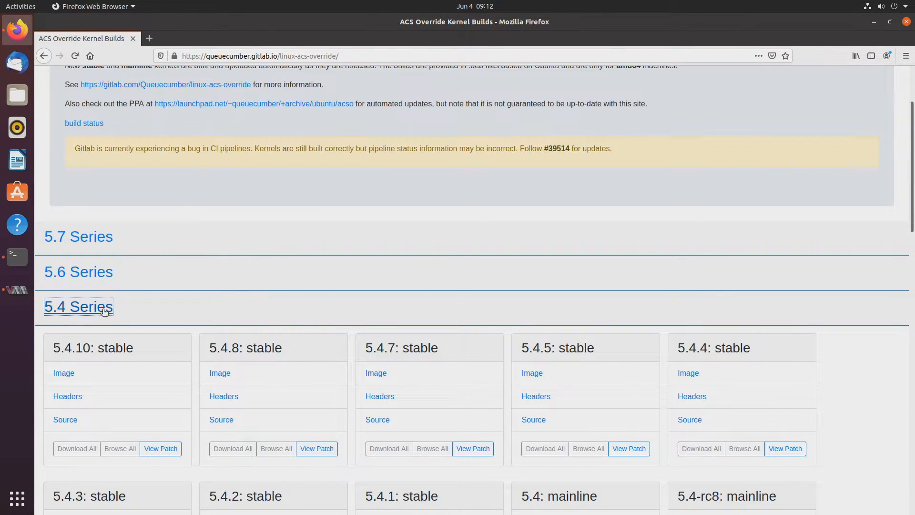
left_click(16, 257)
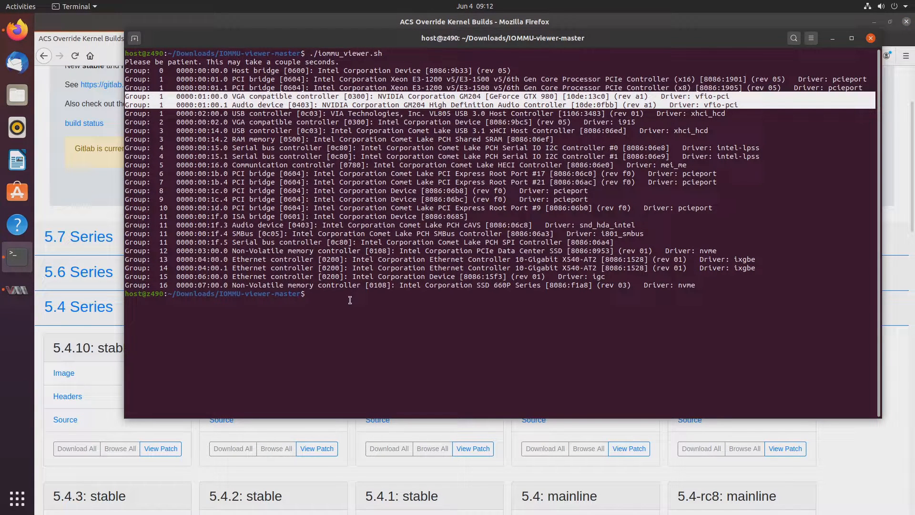
type("uname -r")
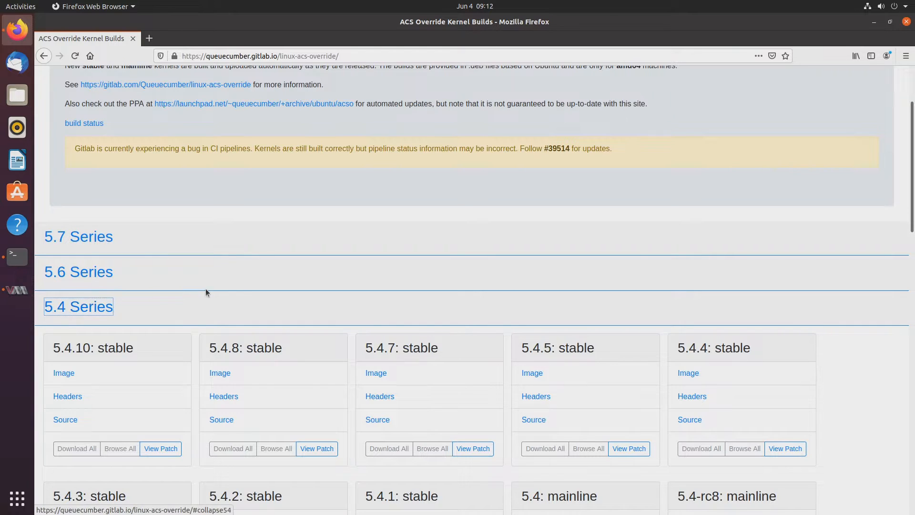
- Save linux-image-5.4.0-acso_5.4.0-acso-1_amd64.deb from the 5.4 mainline builds and view downloads
scroll("down", 3)
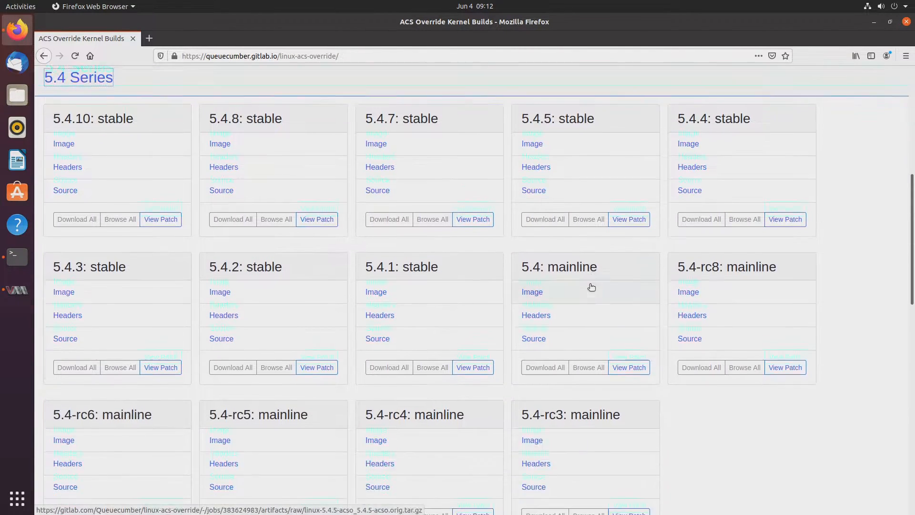
scroll("down", 3)
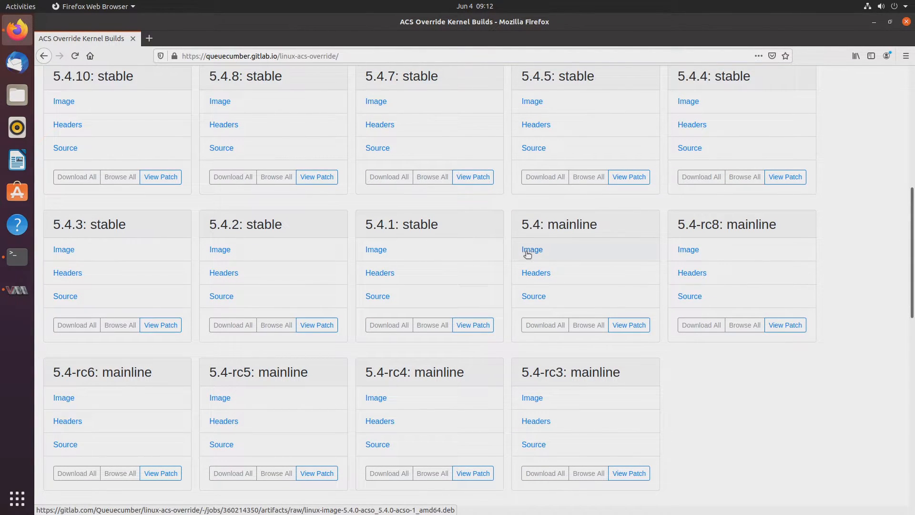
left_click(531, 250)
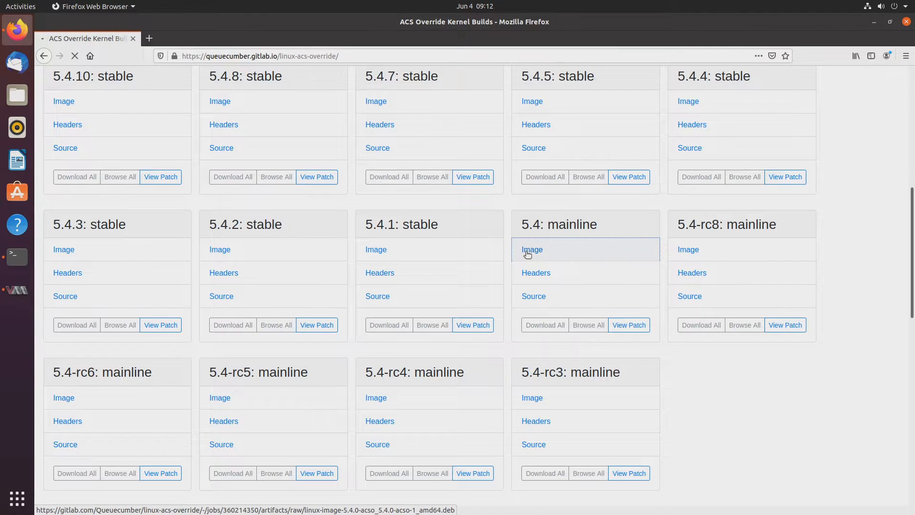
left_click(532, 249)
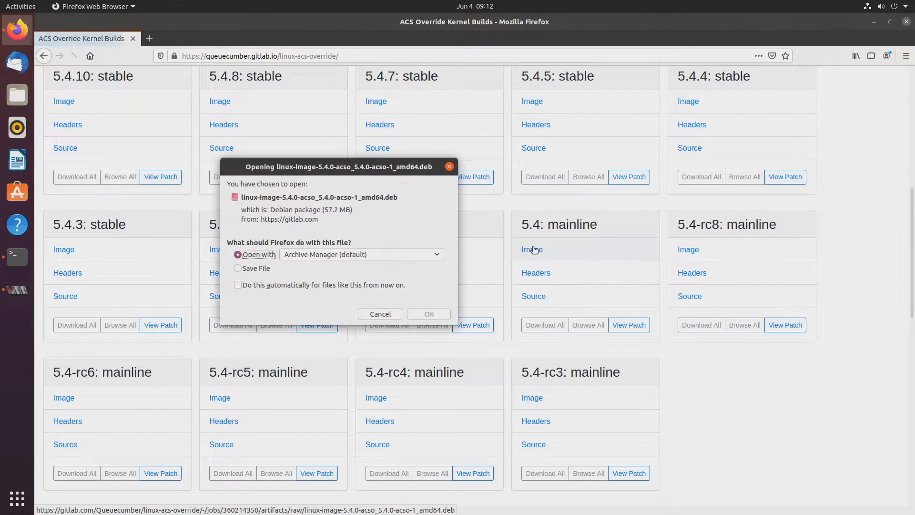
left_click(238, 268)
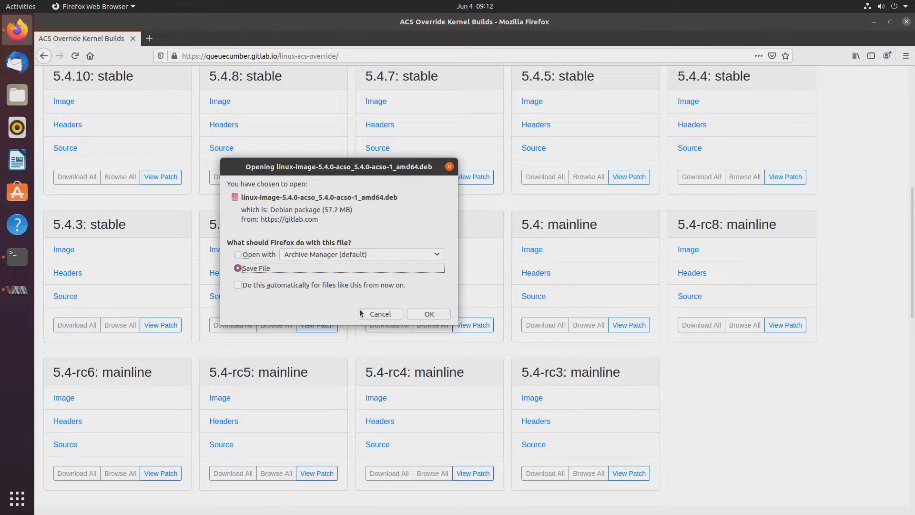
left_click(429, 313)
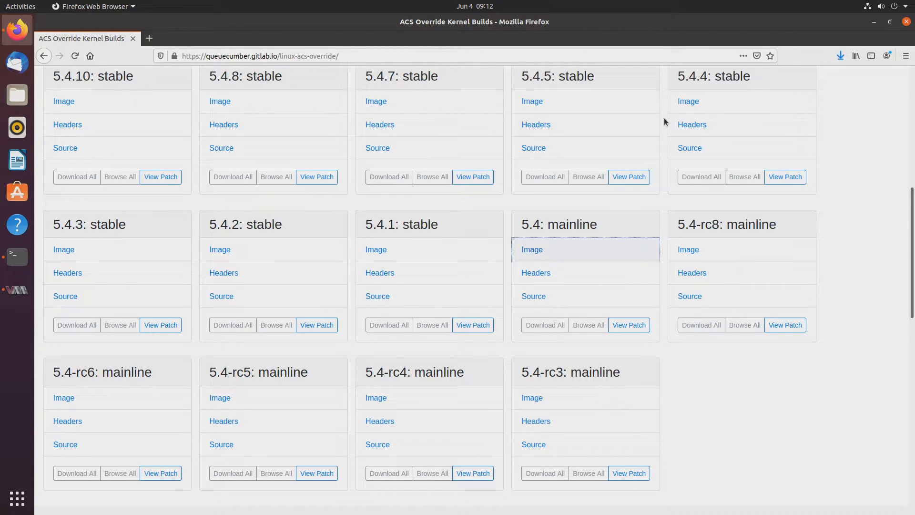
left_click(532, 250)
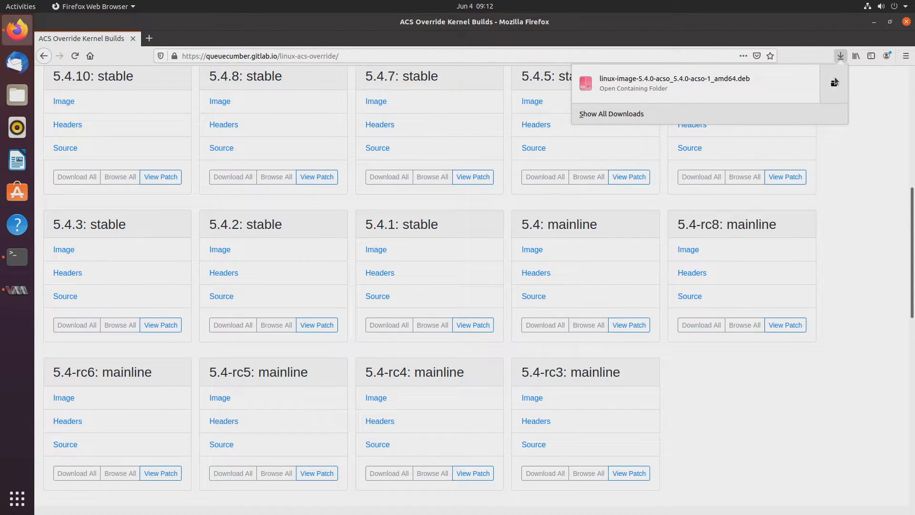
- Install the downloaded linux-image-5.4.0-acso .deb through Software Install
left_click(633, 88)
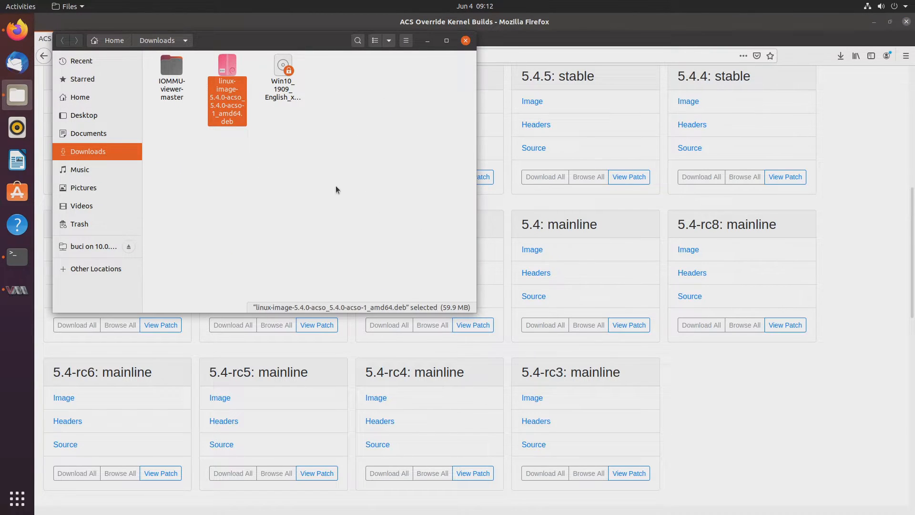
mouse_move(281, 164)
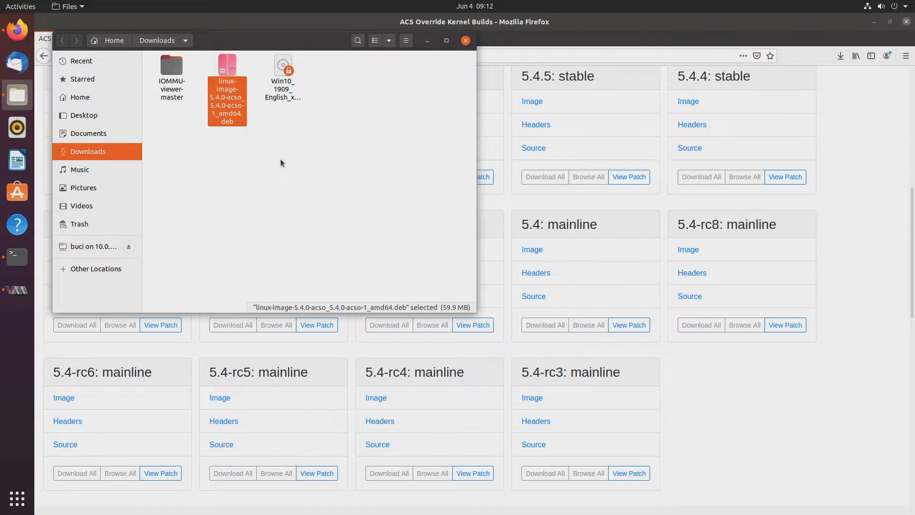
mouse_move(120, 145)
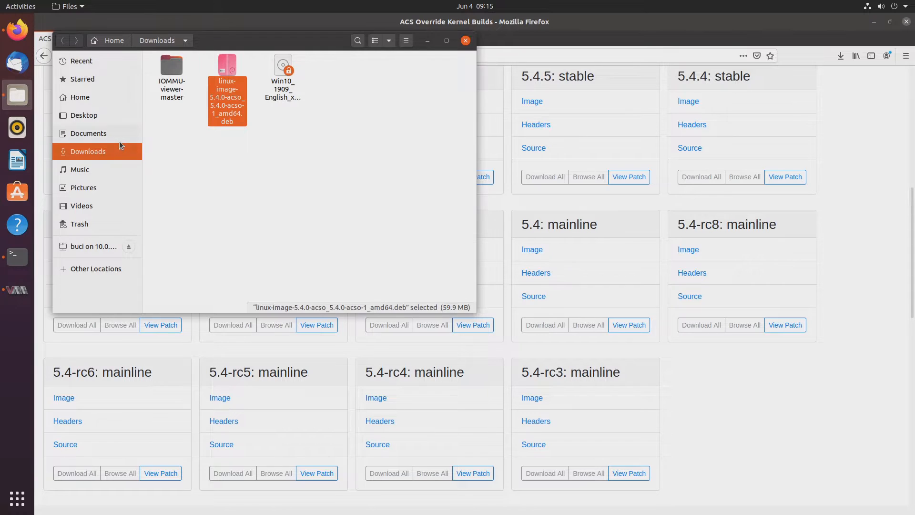
right_click(227, 94)
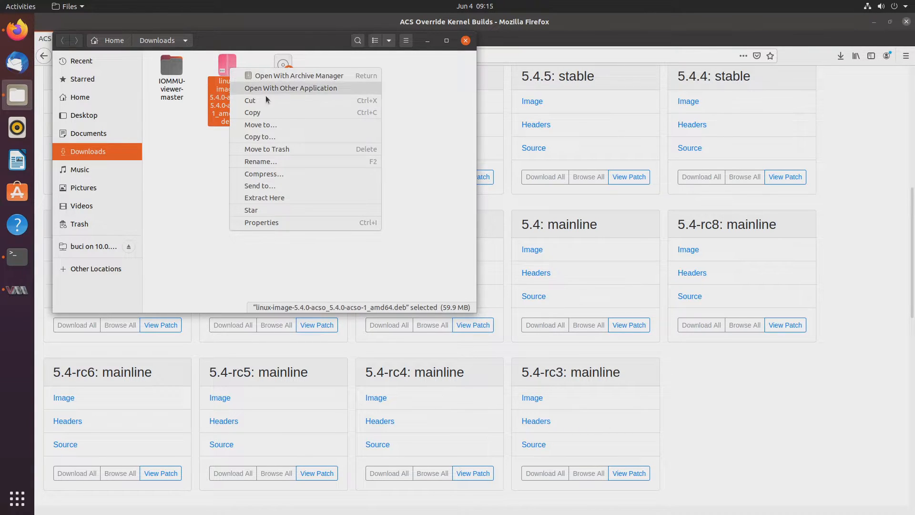
left_click(290, 88)
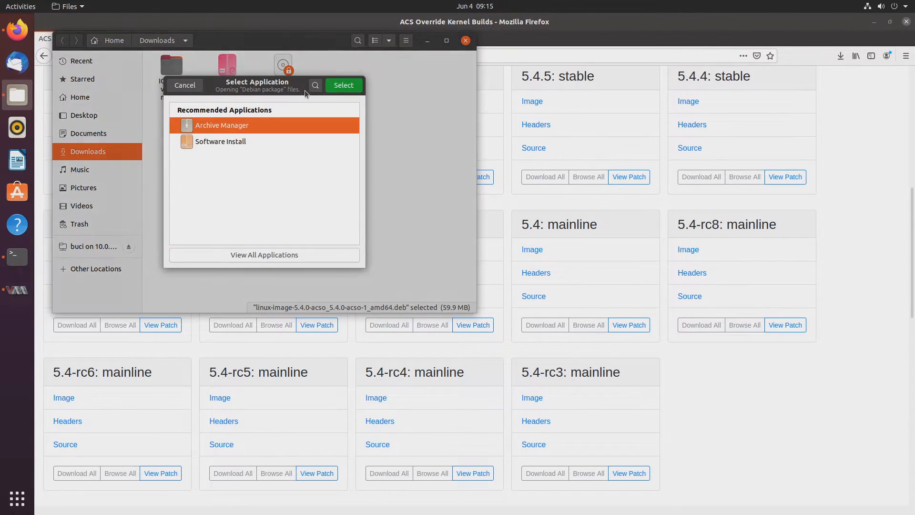
left_click(343, 85)
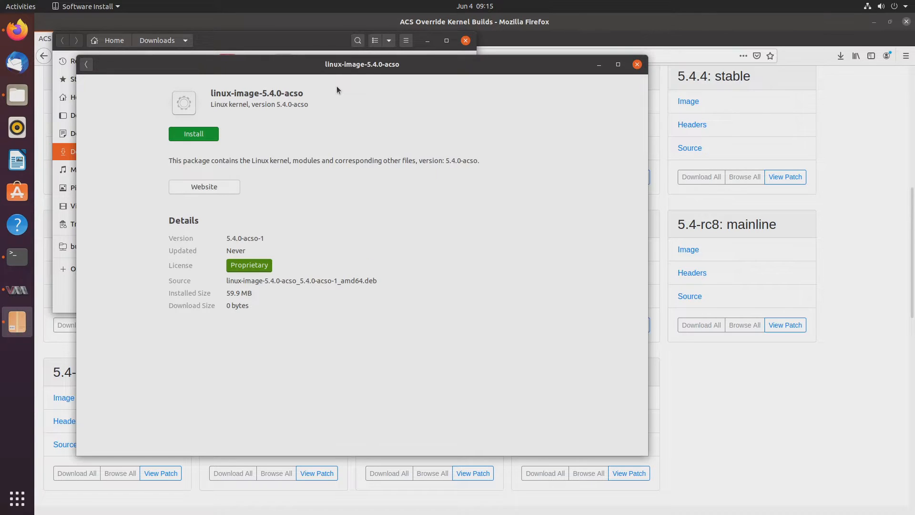
left_click(193, 134)
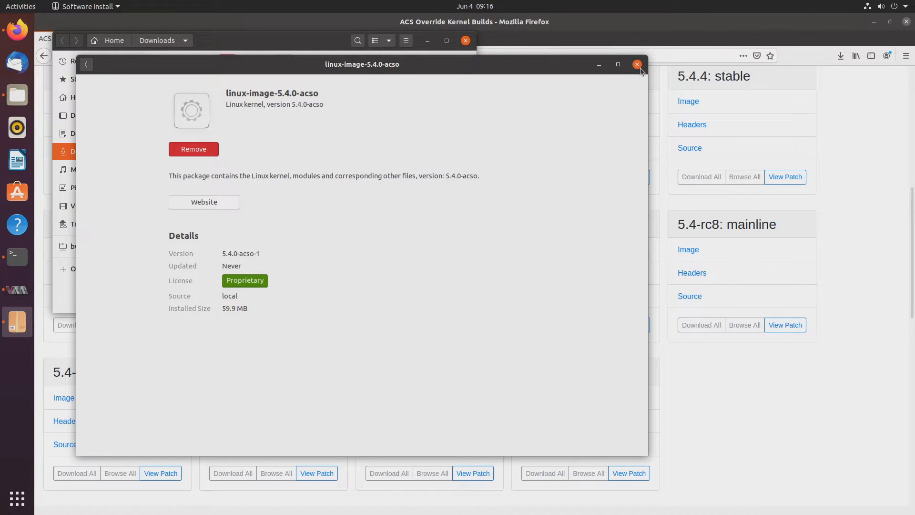
- Close Software Install and return to Firefox showing tail.sh's vfio and kvm lines
left_click(637, 64)
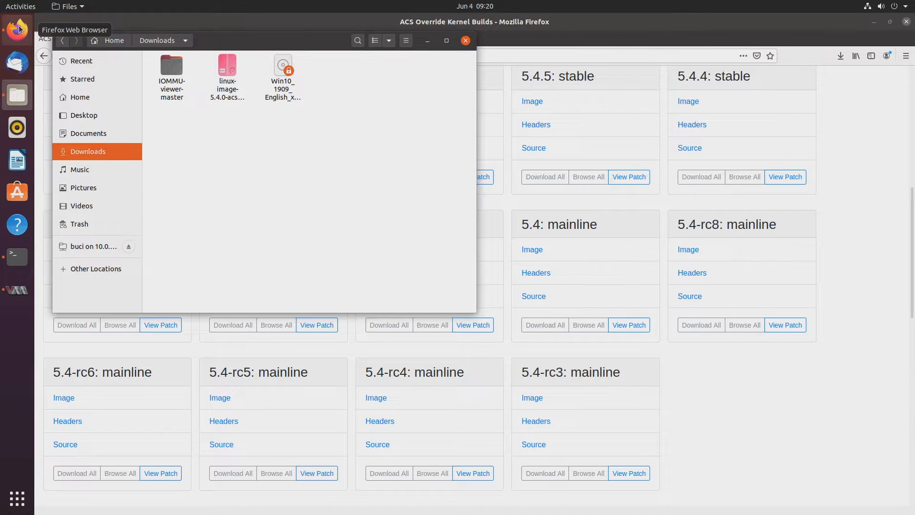
left_click(466, 40)
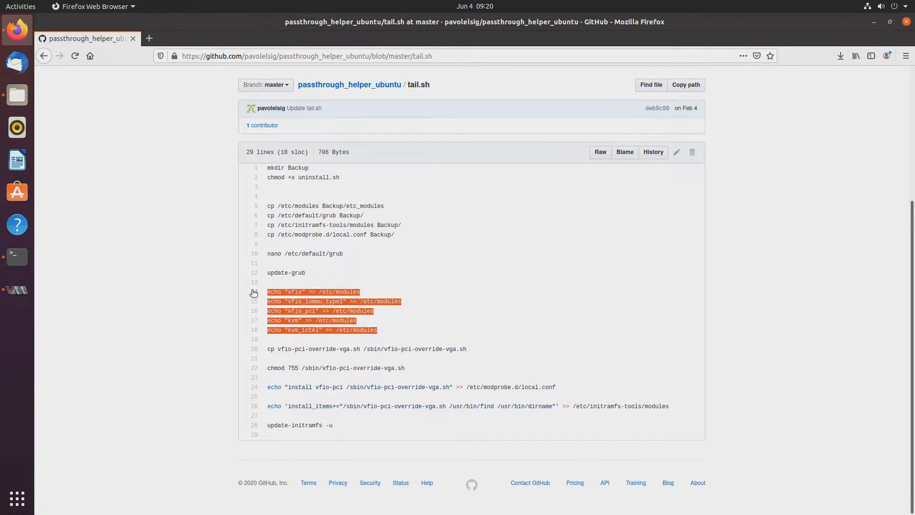
mouse_move(423, 282)
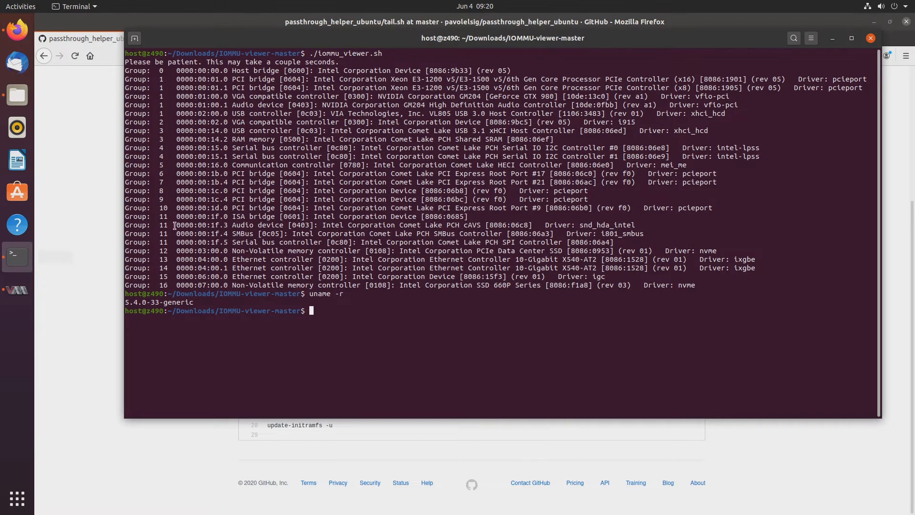
- As root, add the vfio and kvm module lines and rebuild the initramfs
type("sudo")
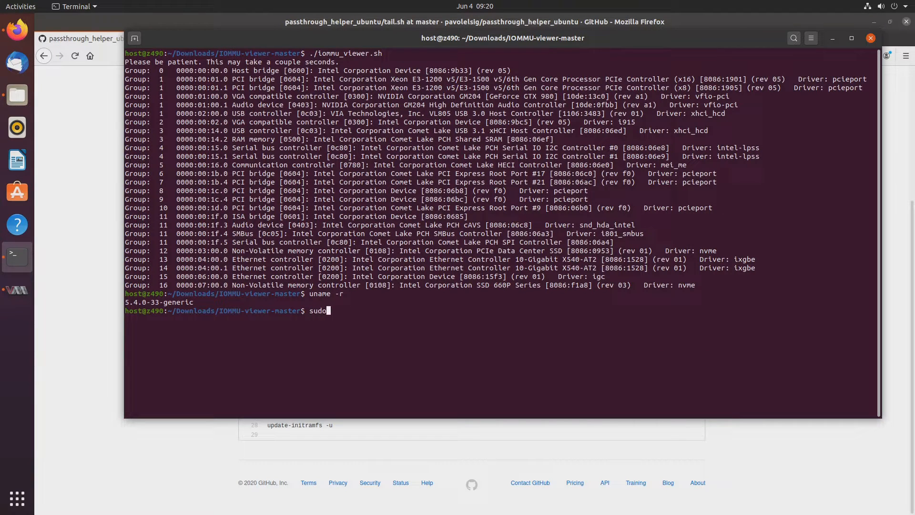
type("-i")
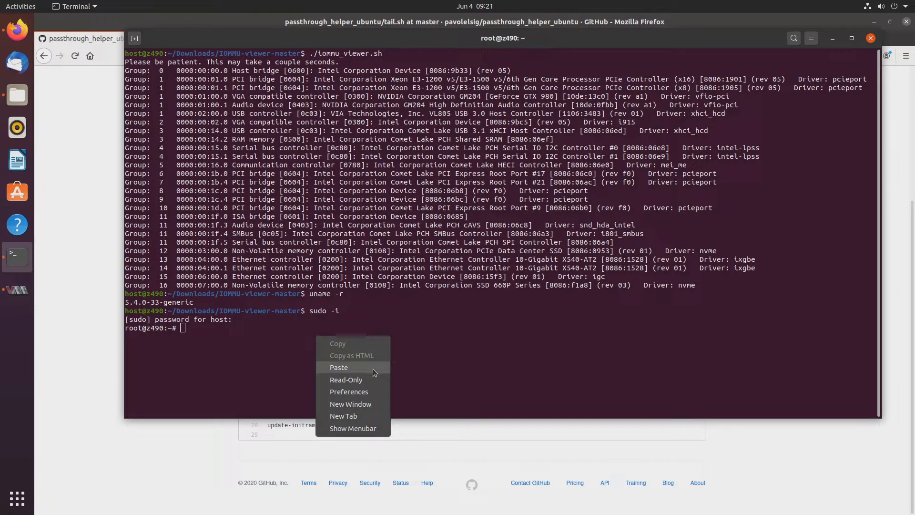
left_click(339, 367)
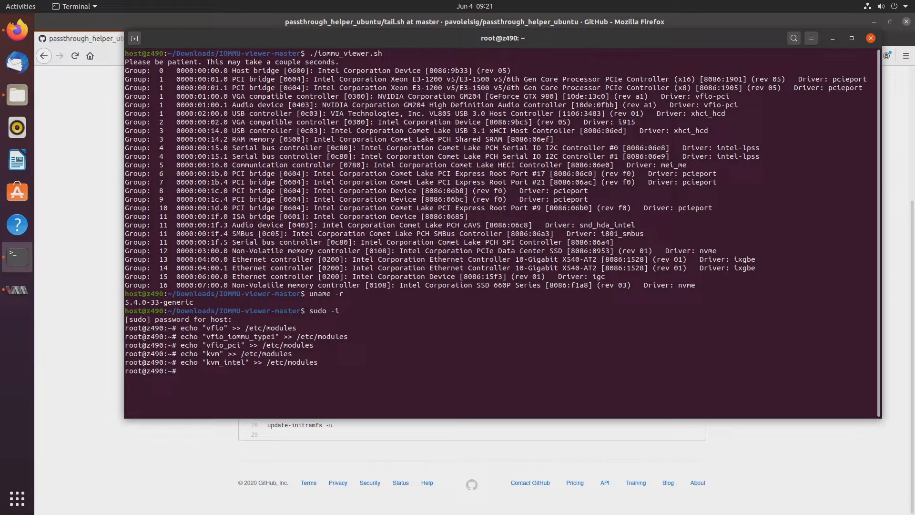
type("update-initramfs")
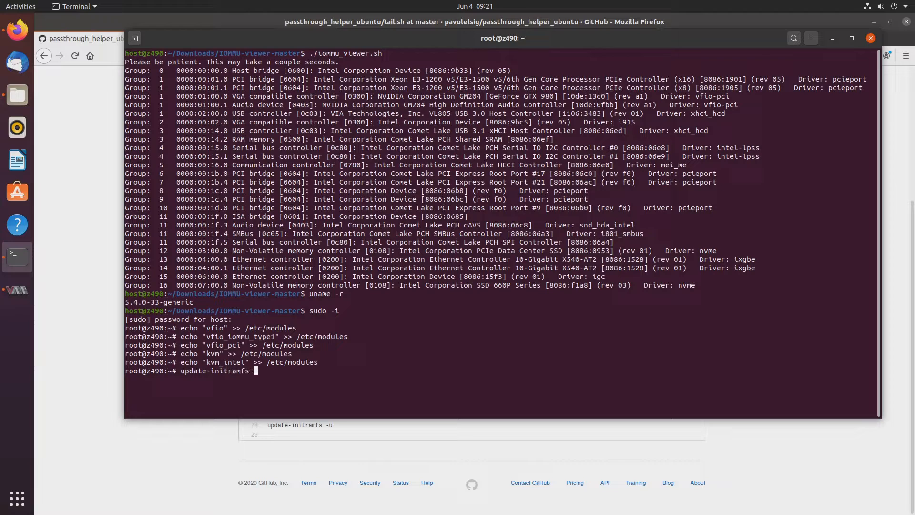
type("-u")
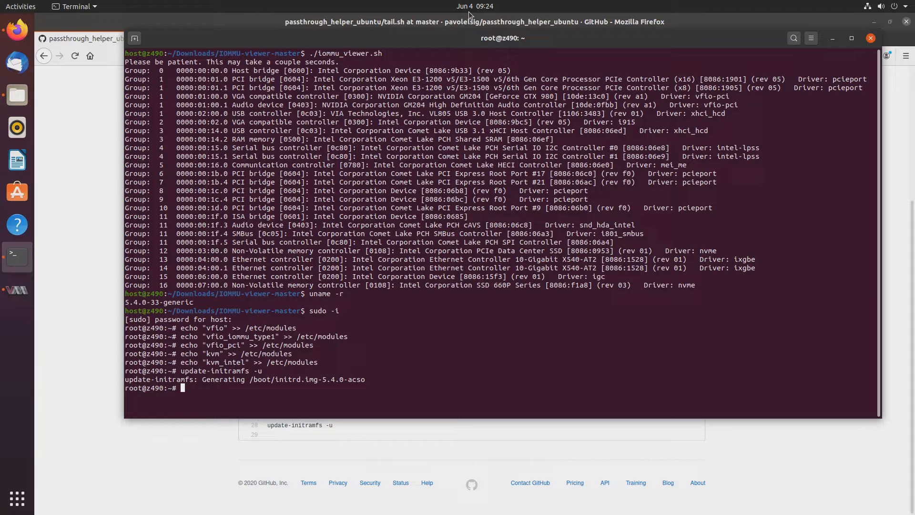
- Add pcie_acs_override=downstream to /etc/default/grub, save, run update-grub, and reboot
type("nano /etc/")
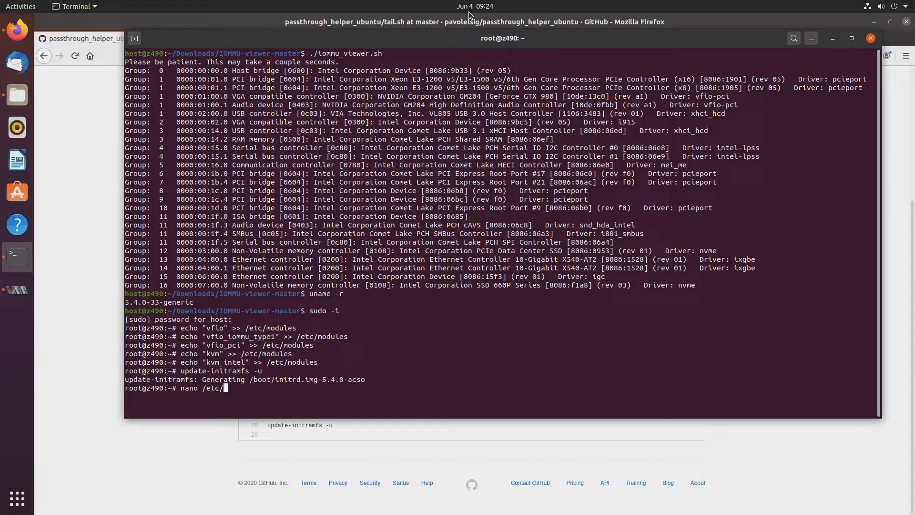
type("default/")
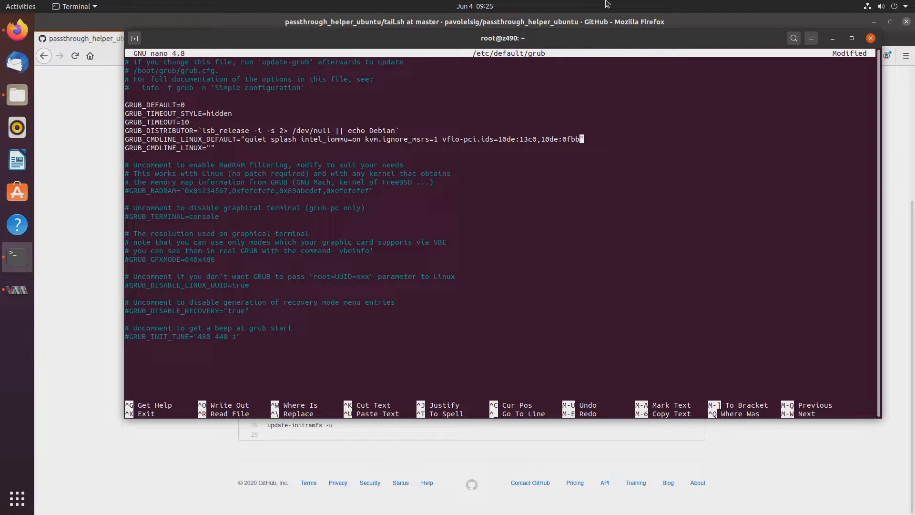
type("pcie")
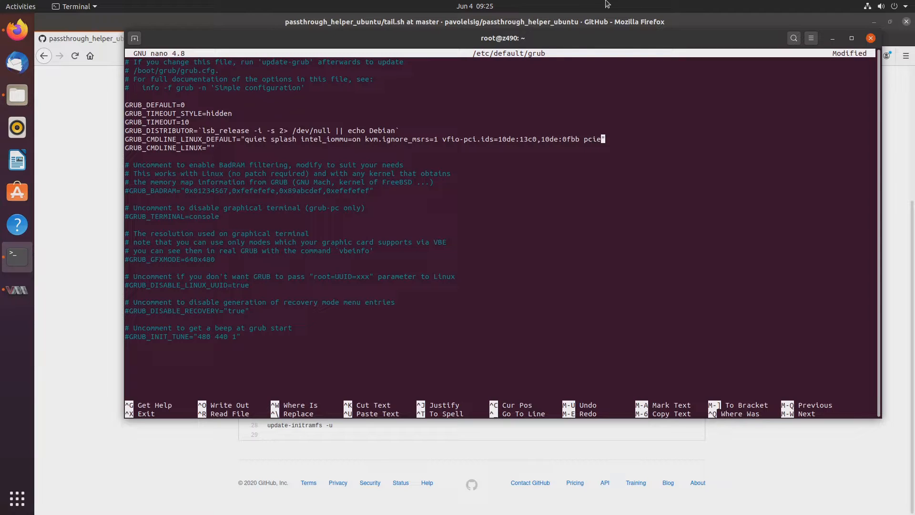
type("_acs_ove")
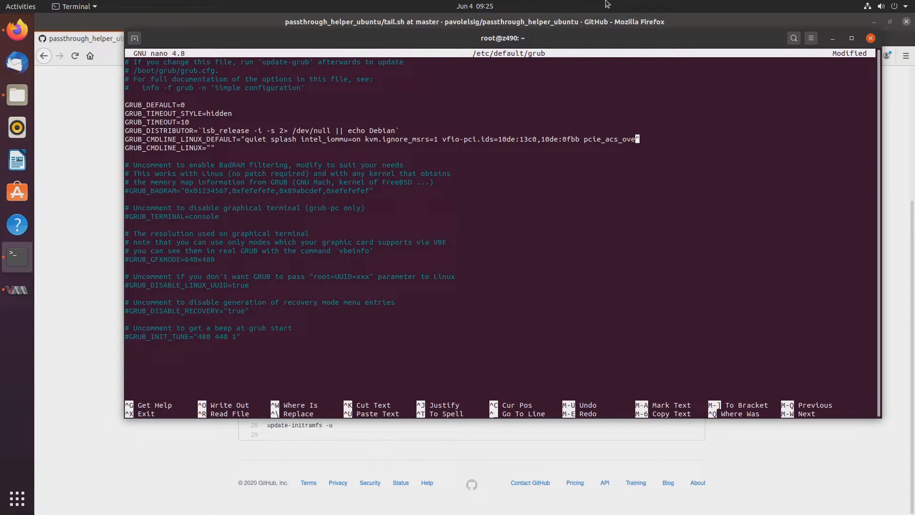
type("rride=")
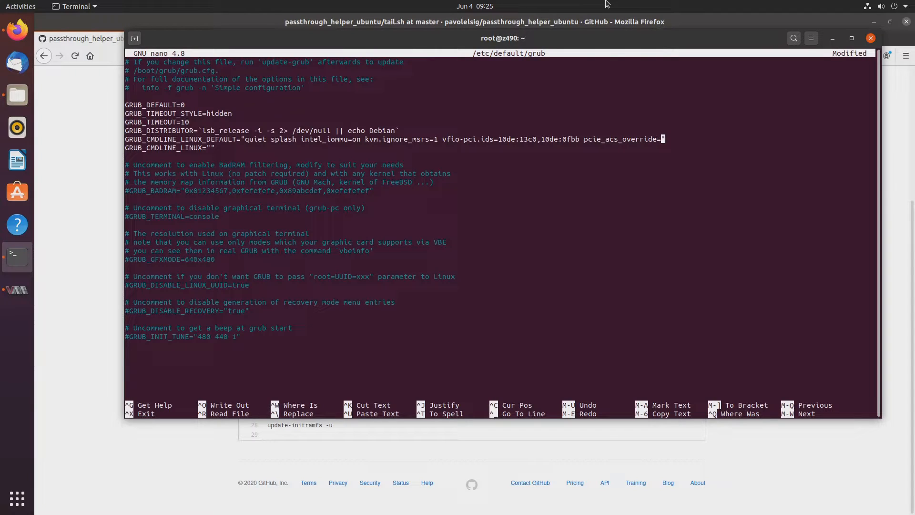
type("down")
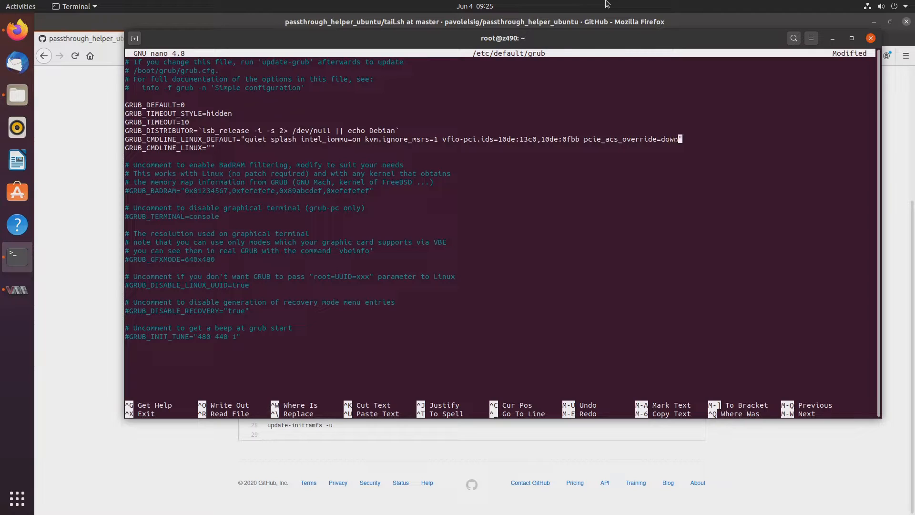
type("stream")
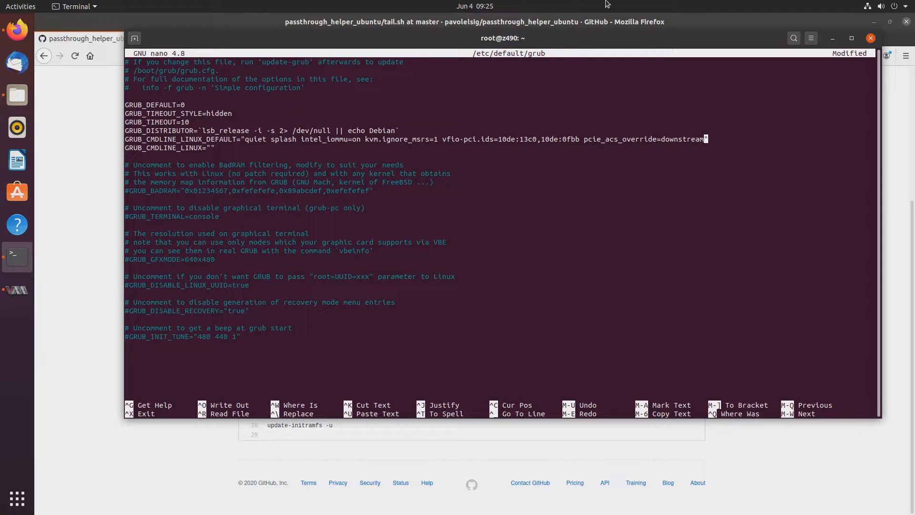
key("ctrl+o")
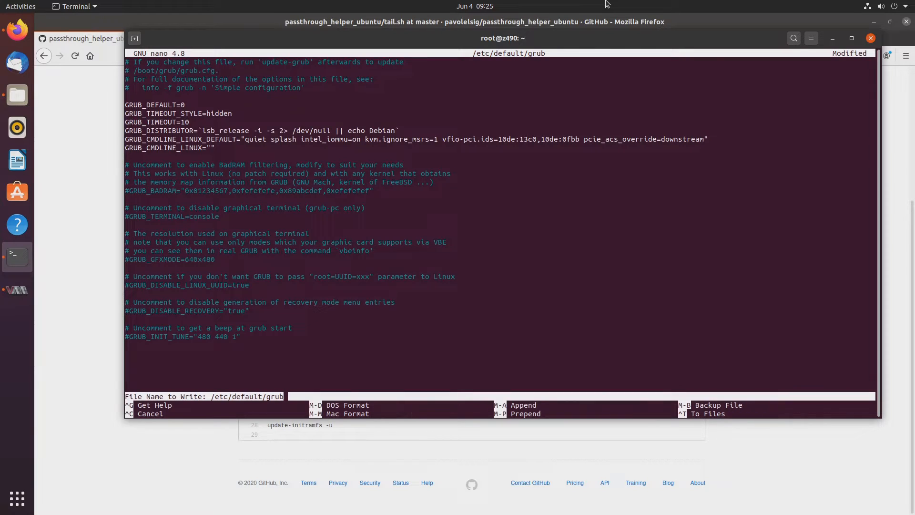
key("Enter")
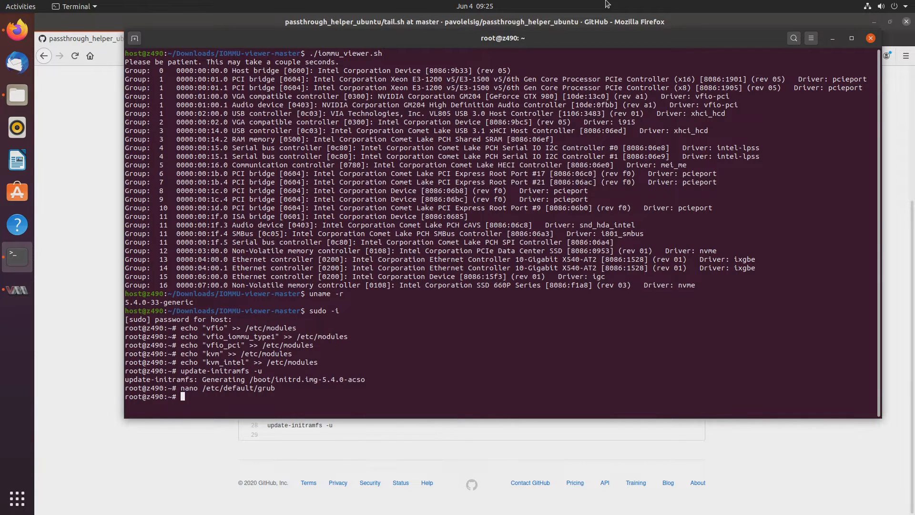
type("update-grub")
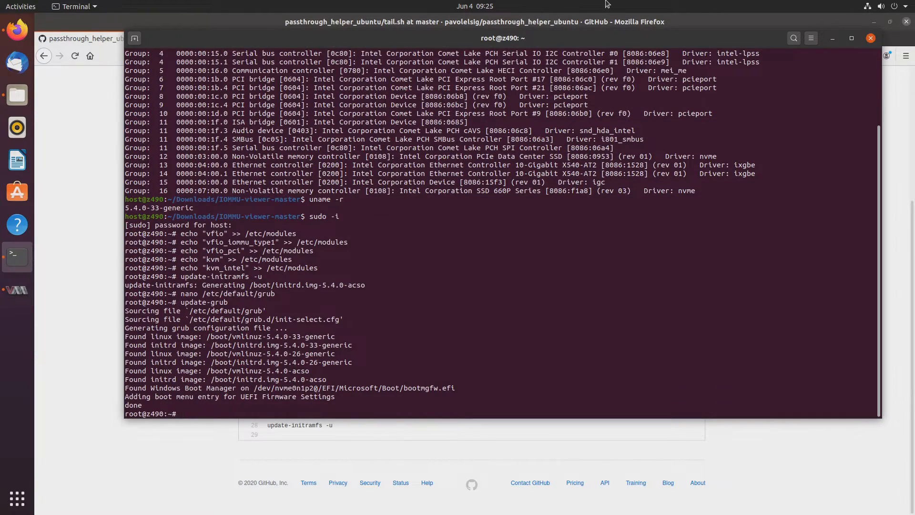
type("reboot")
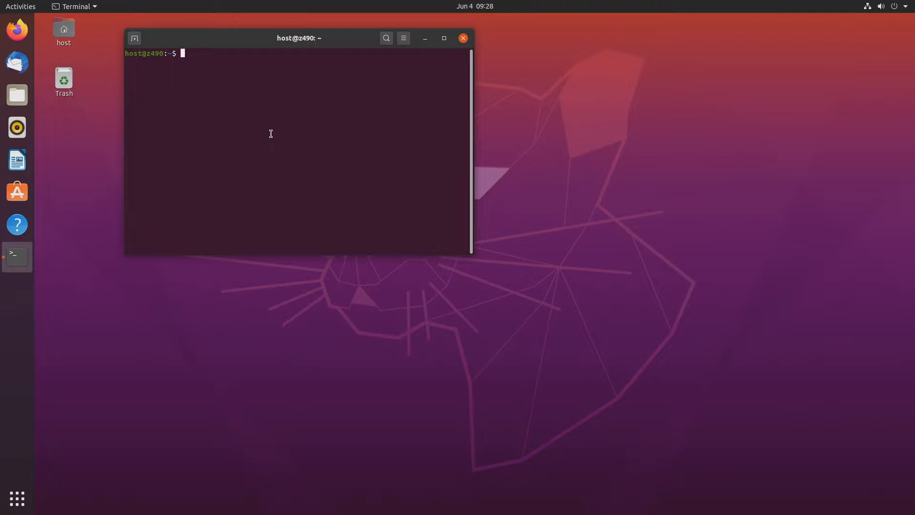
- Confirm with uname -r that the kernel is 5.4.0-33-generic, then reboot
type("uname -")
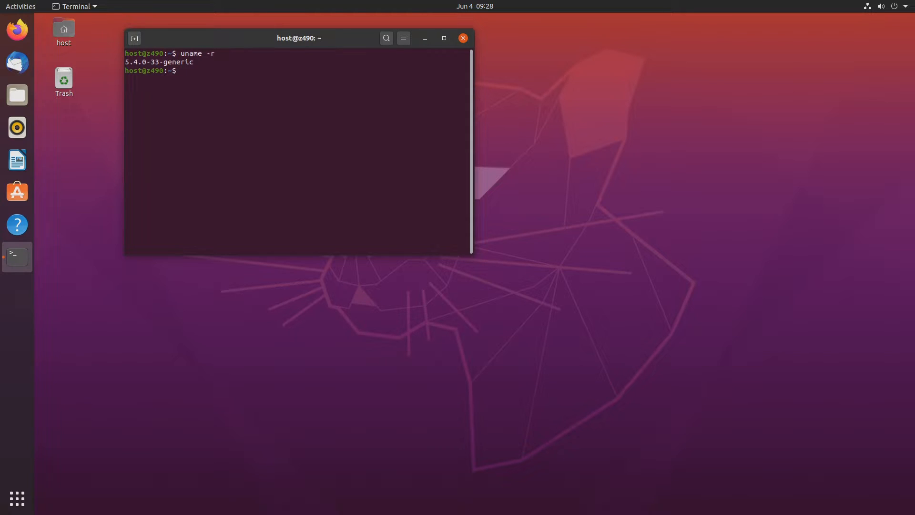
type("rebo")
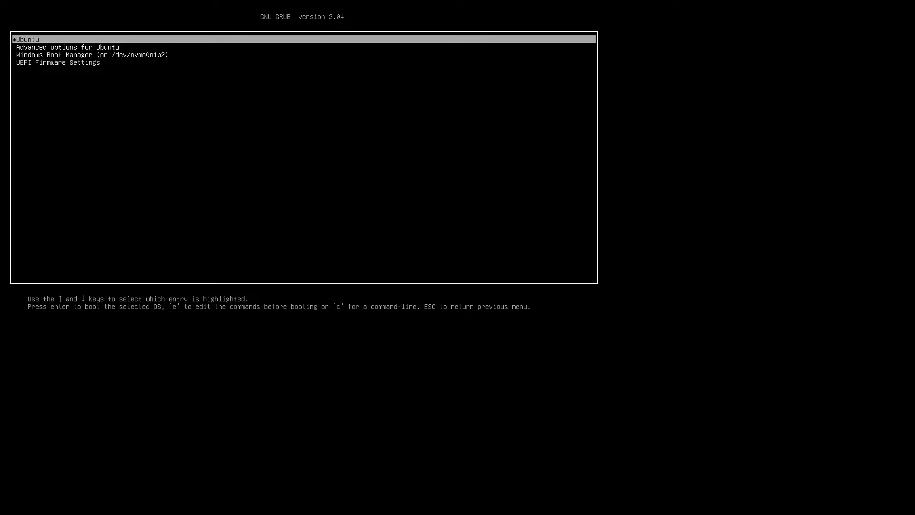
- Open GRUB's Advanced options for Ubuntu and boot a kernel from the 5.4.0-acso list
key("Down")
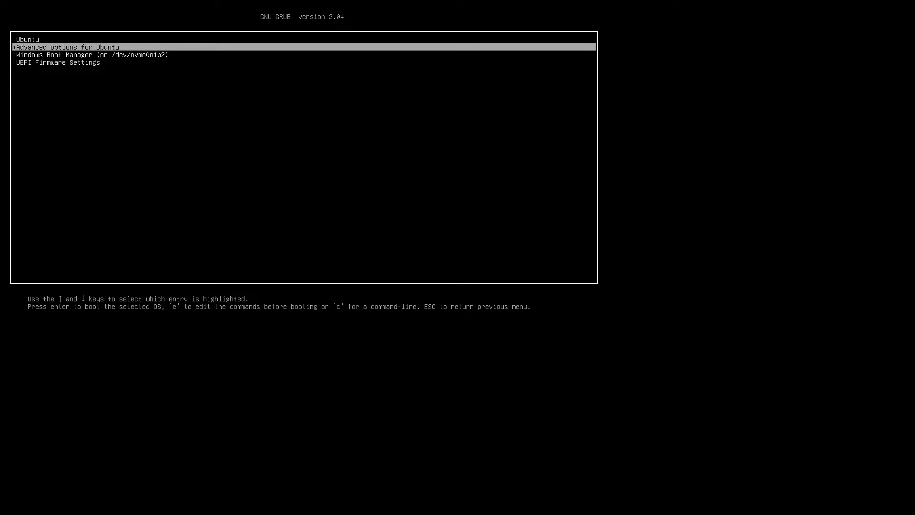
key("Down")
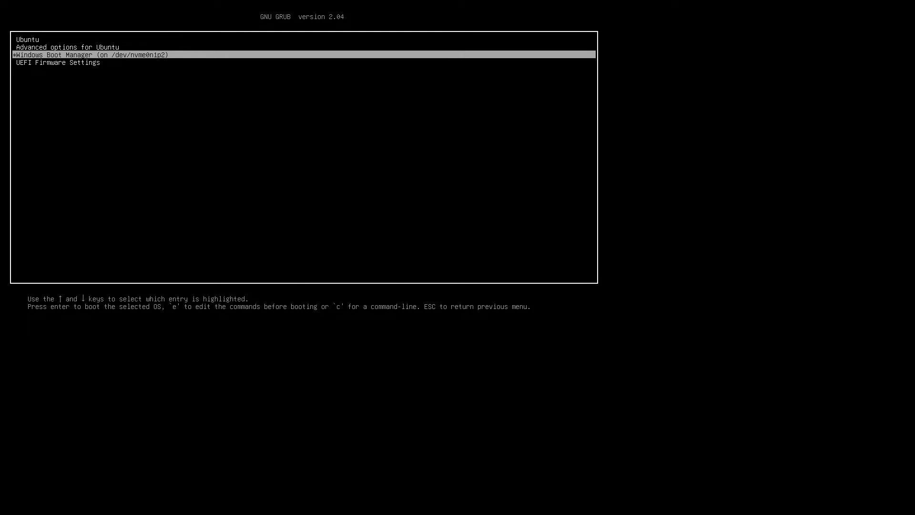
key("Down")
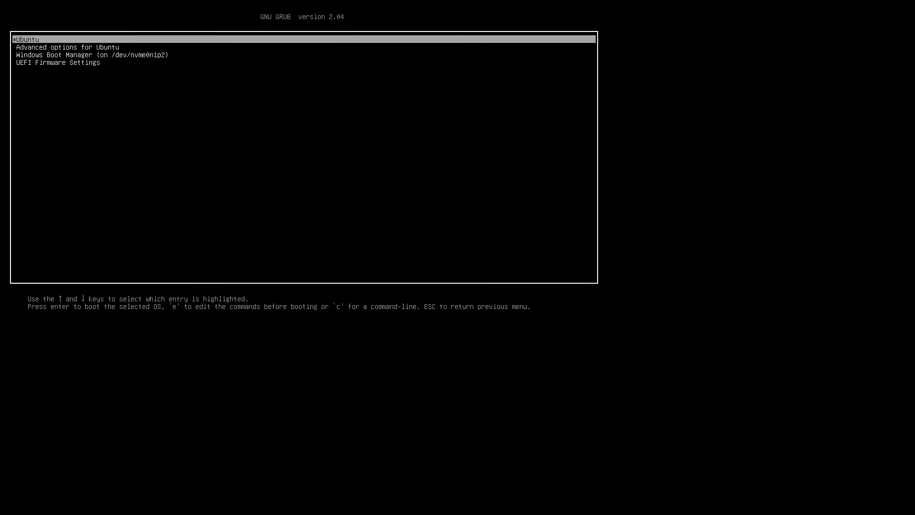
key("Down")
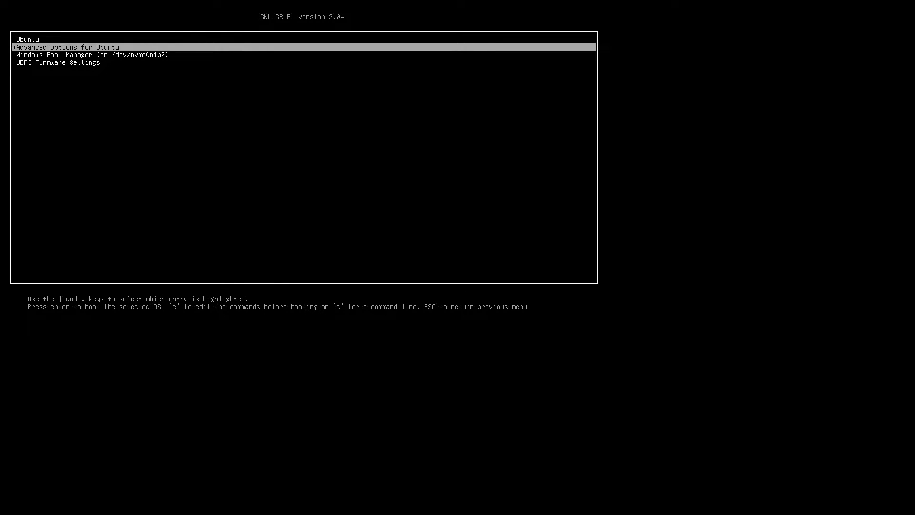
key("Return")
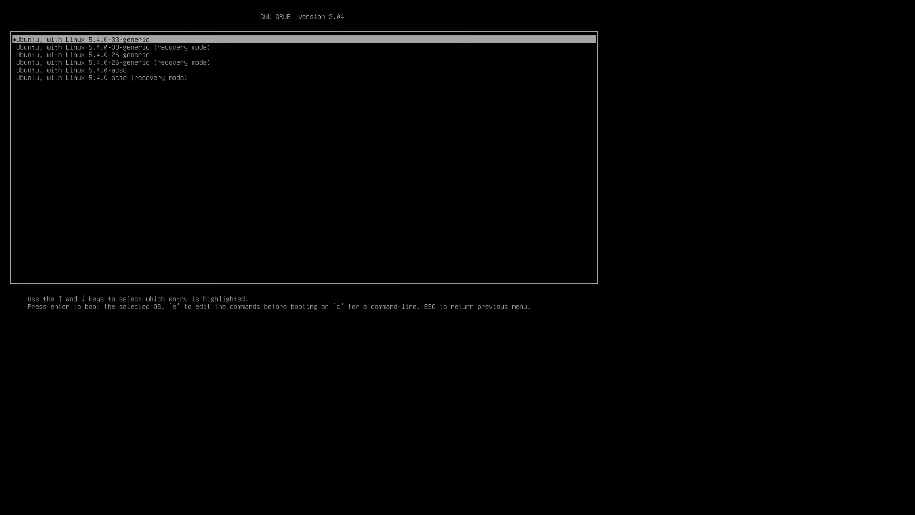
key("Down")
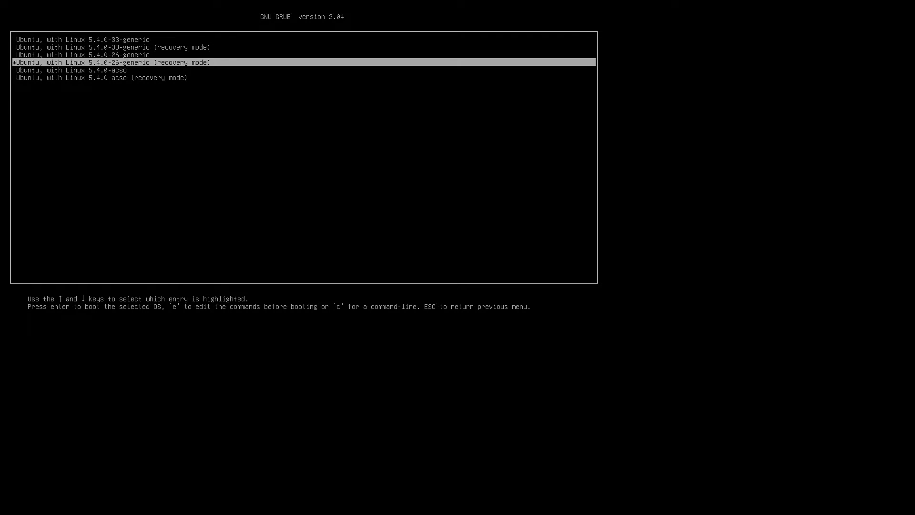
key("Down")
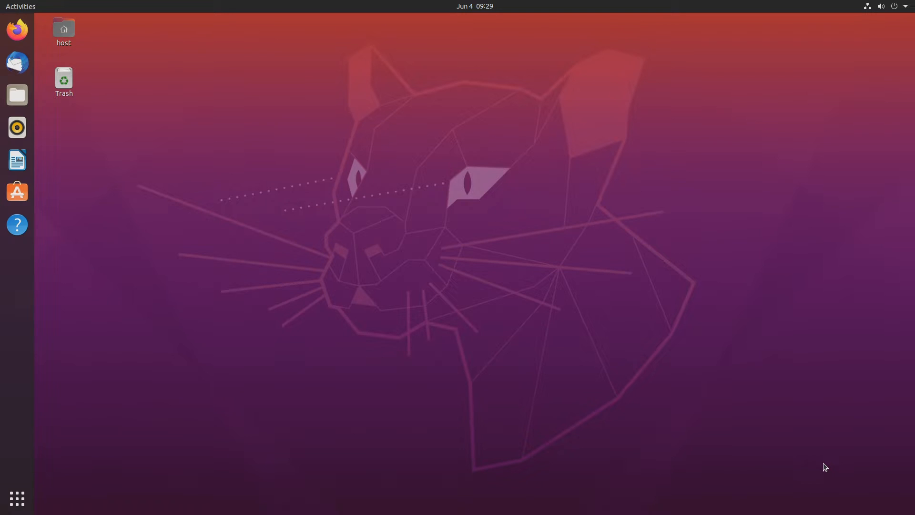
- Change GRUB_DEFAULT from 0 to "1>4" in /etc/default/grub, run update-grub, and reboot
left_click(20, 7)
type("sudo -i")
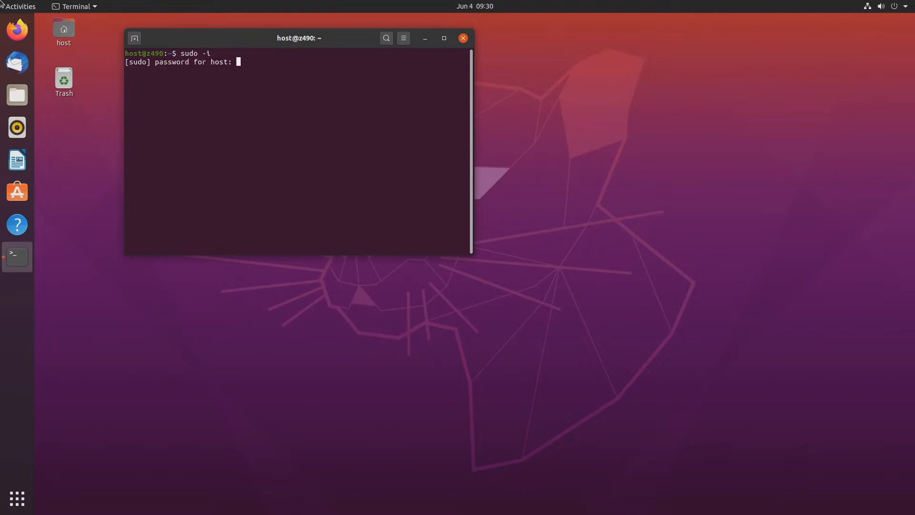
type("nano /etc/default/")
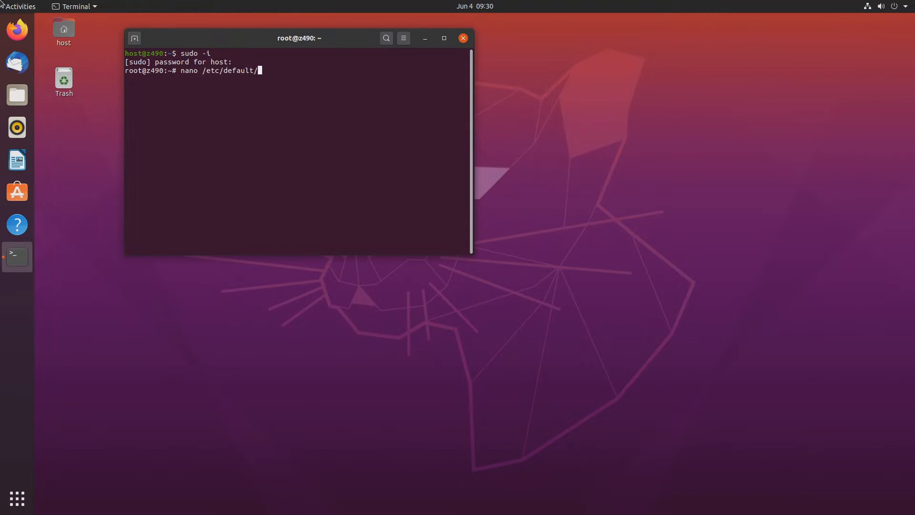
key("Return")
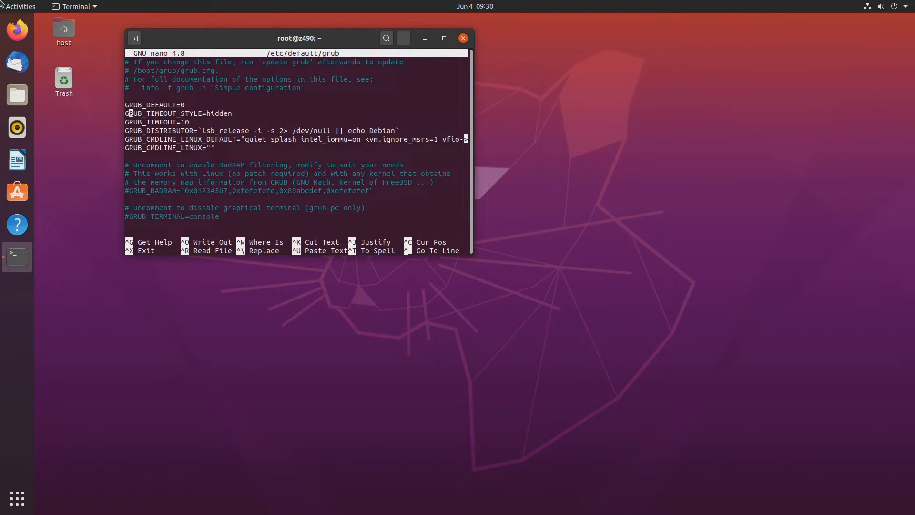
key("BackSpace")
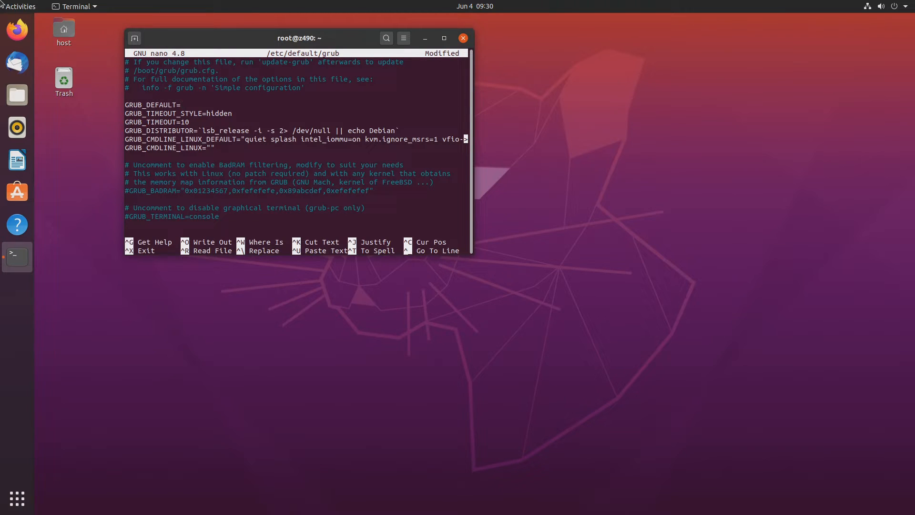
type("\"")
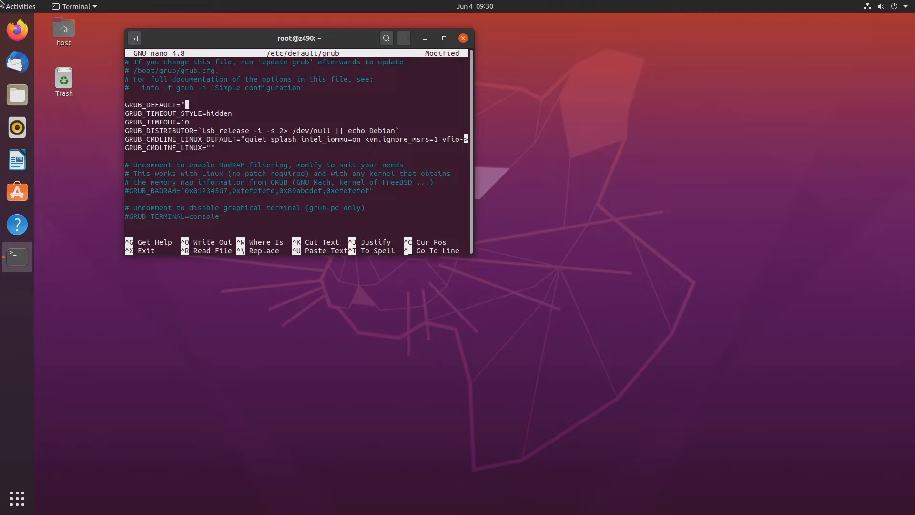
type("1")
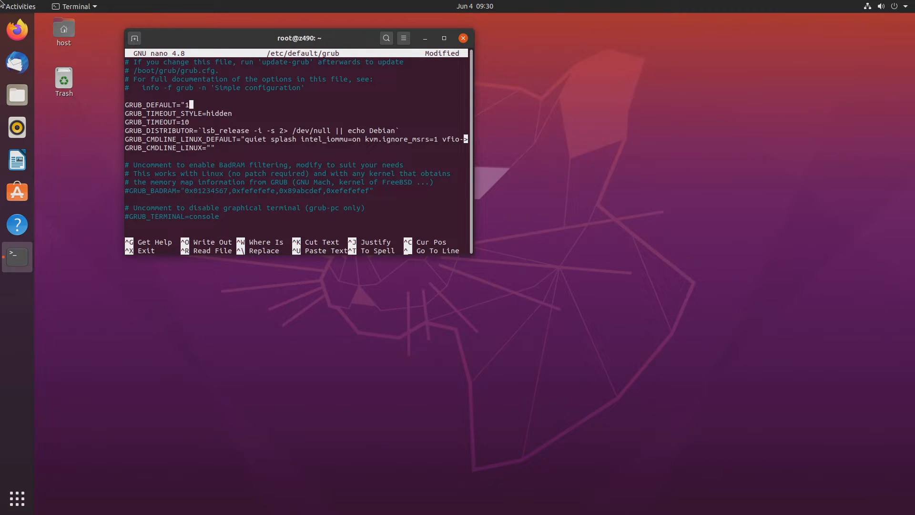
type(">")
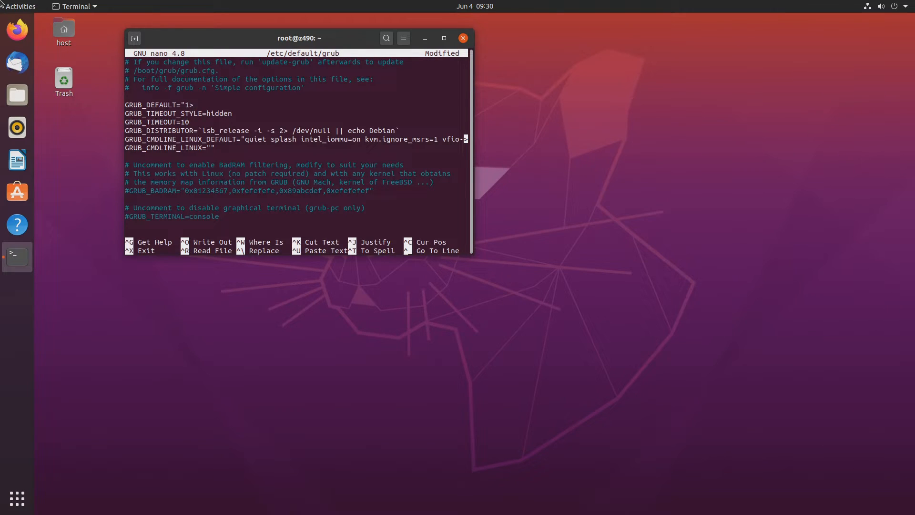
type(">4")
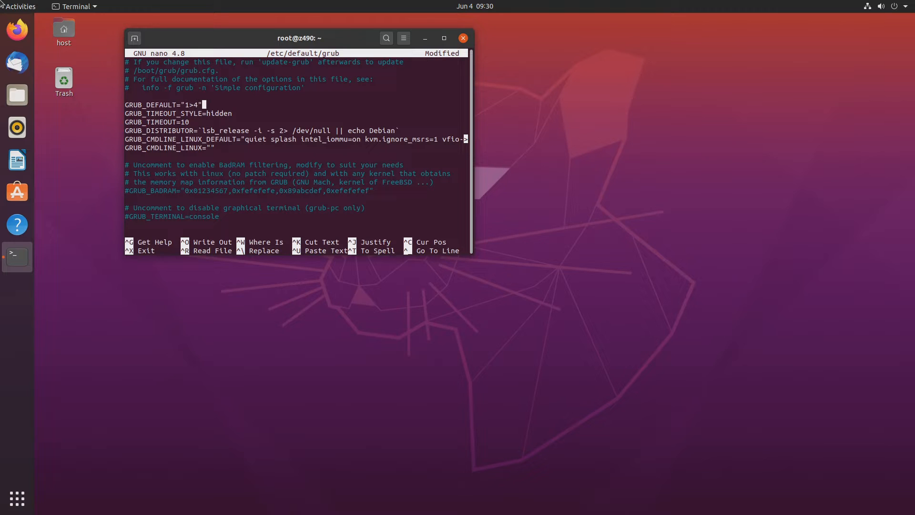
key("ctrl+o")
type("u")
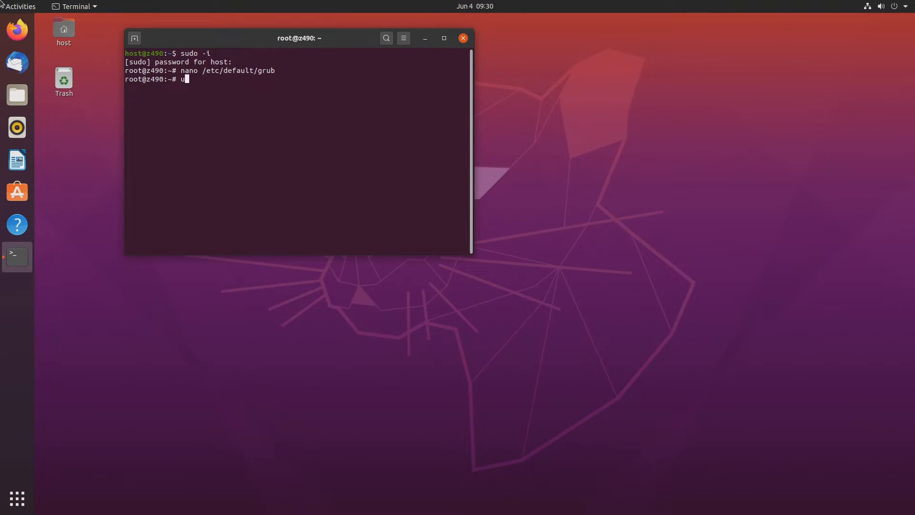
type("pdate-grub")
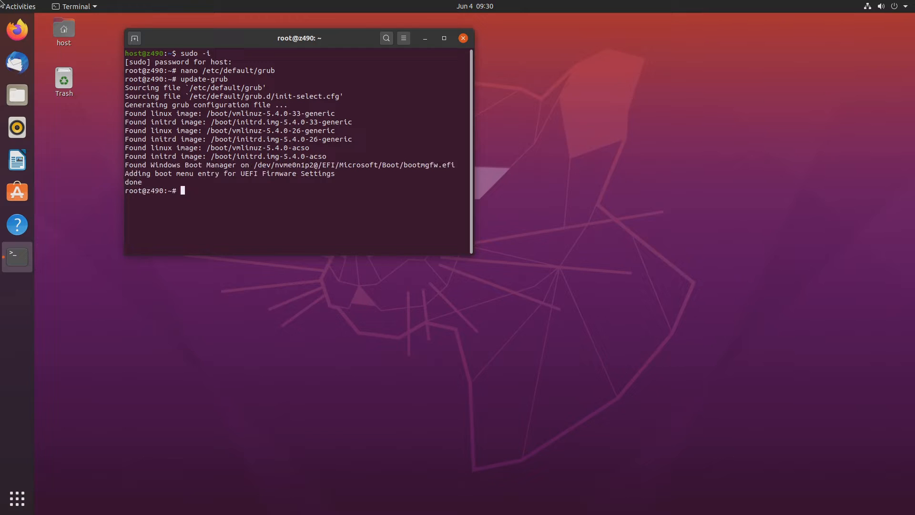
type("reboot")
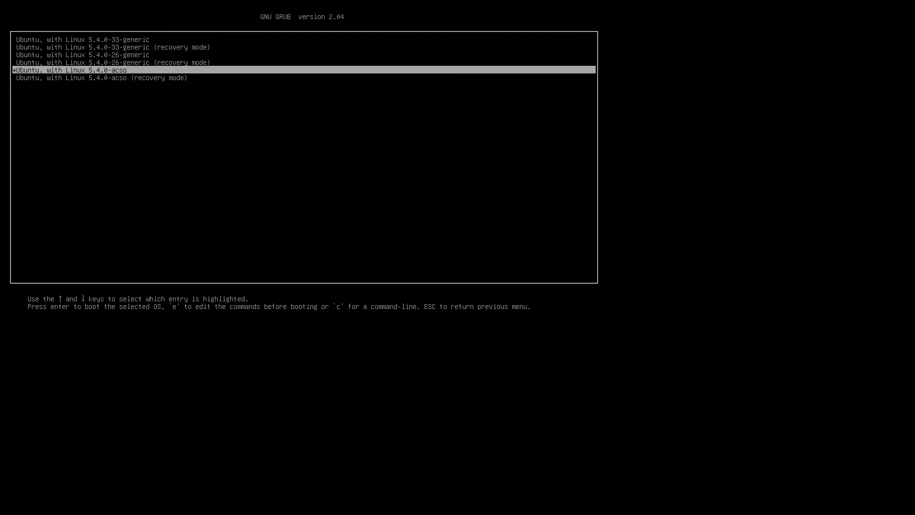
- Add nomodeset before $vt_handoff on the Linux 5.4.0-acso entry's linux line
key("e")
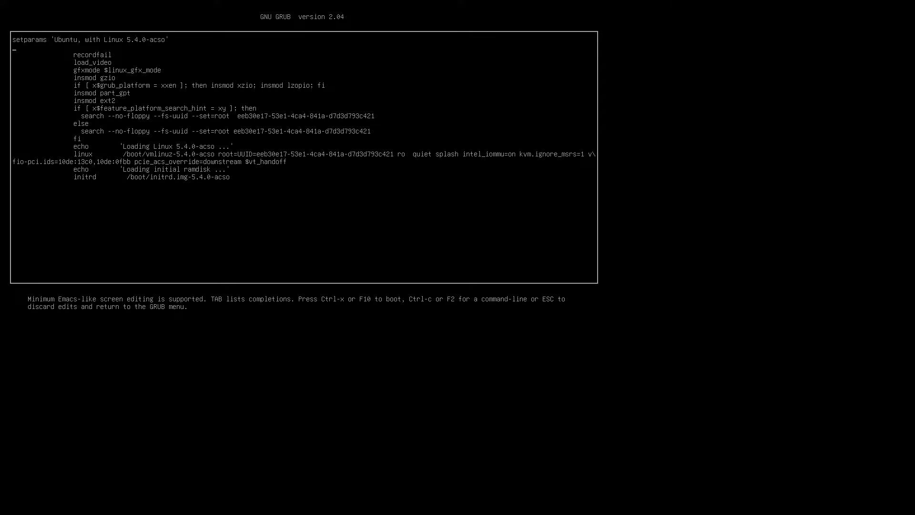
key("Down")
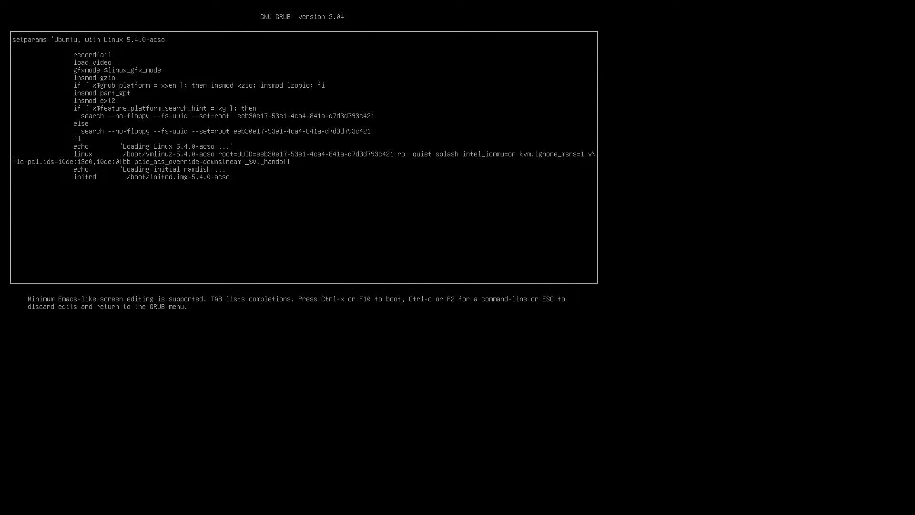
type("n")
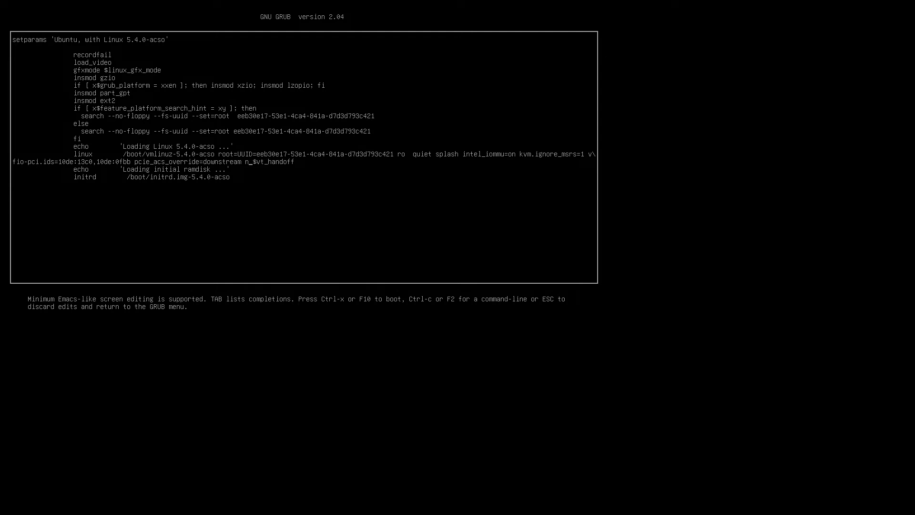
type("nomodese")
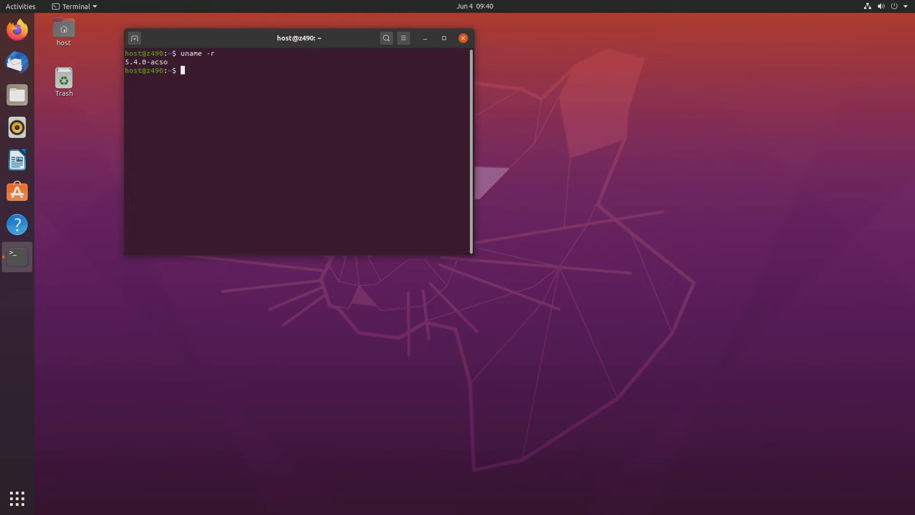
- Change into the IOMMU-viewer-master folder and select the printed IOMMU group output
type("cd")
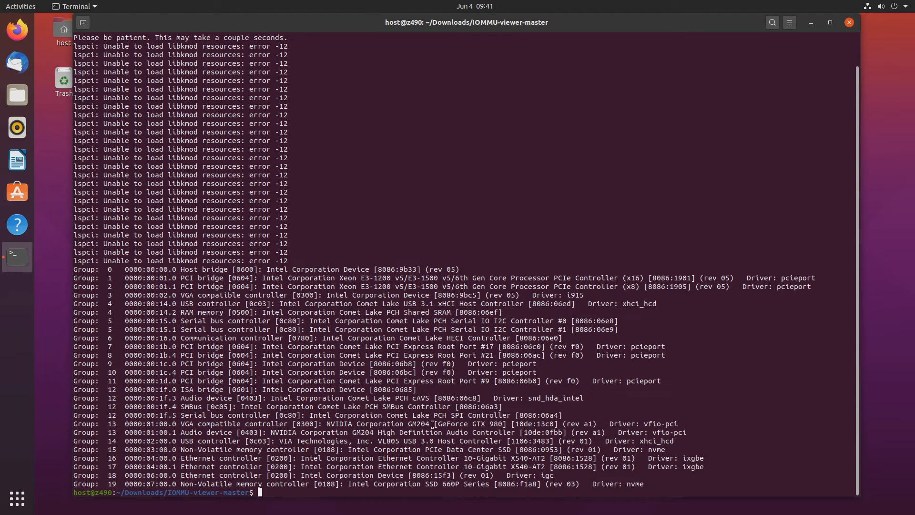
left_click_drag(120, 423, 429, 423)
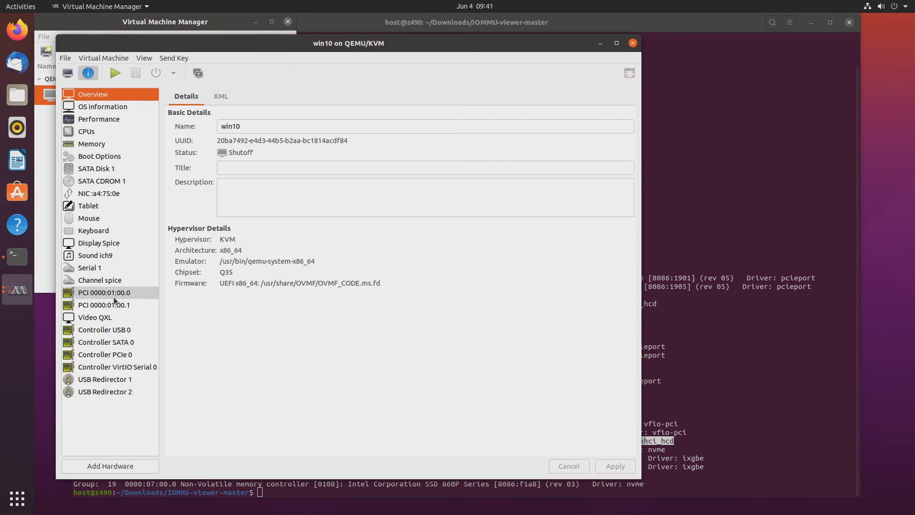
mouse_move(104, 305)
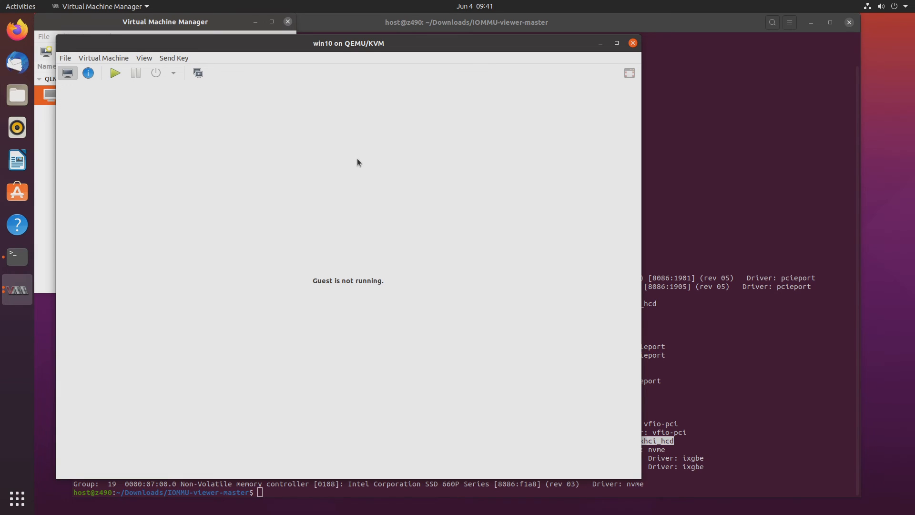
- Run the win10 VM with GPU PCI devices 01:00.0 and 01:00.1 attached
left_click(115, 72)
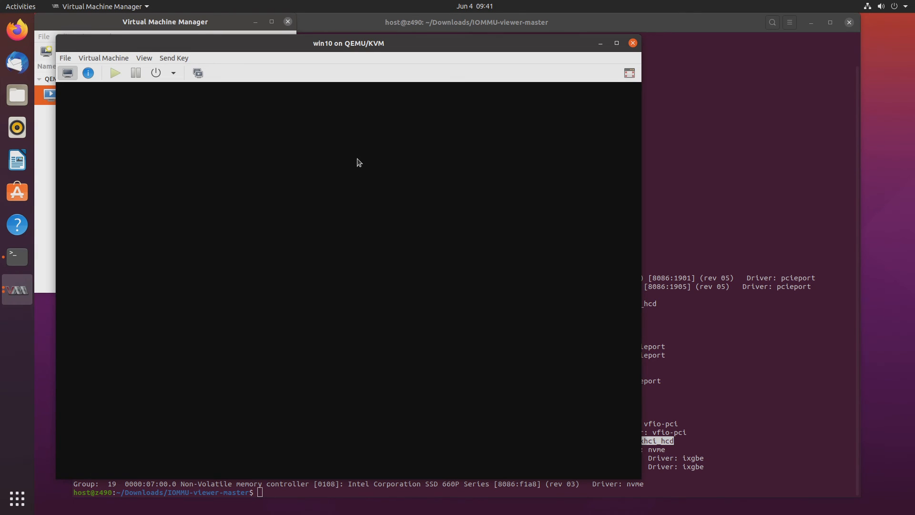